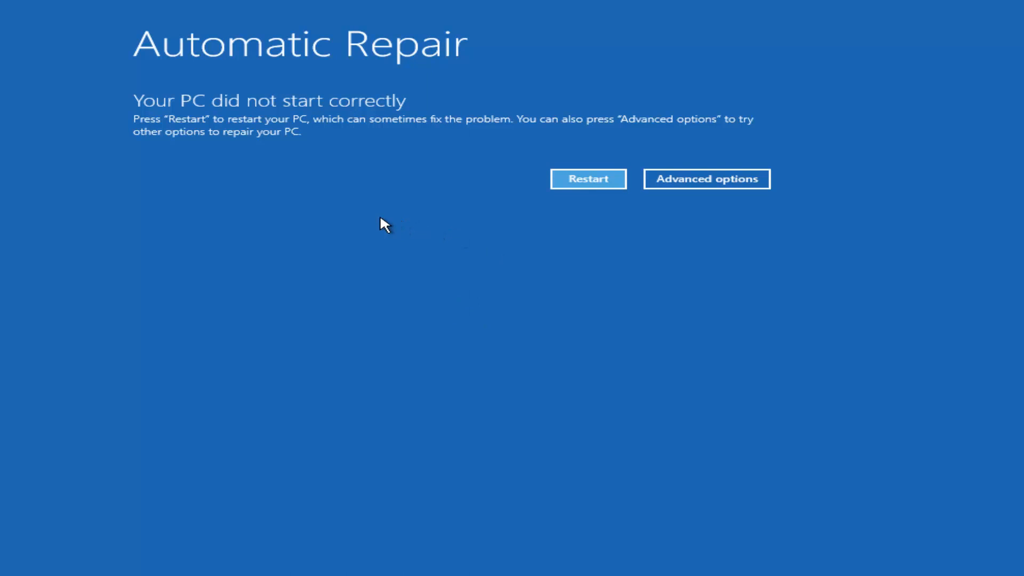
mouse_move(265, 220)
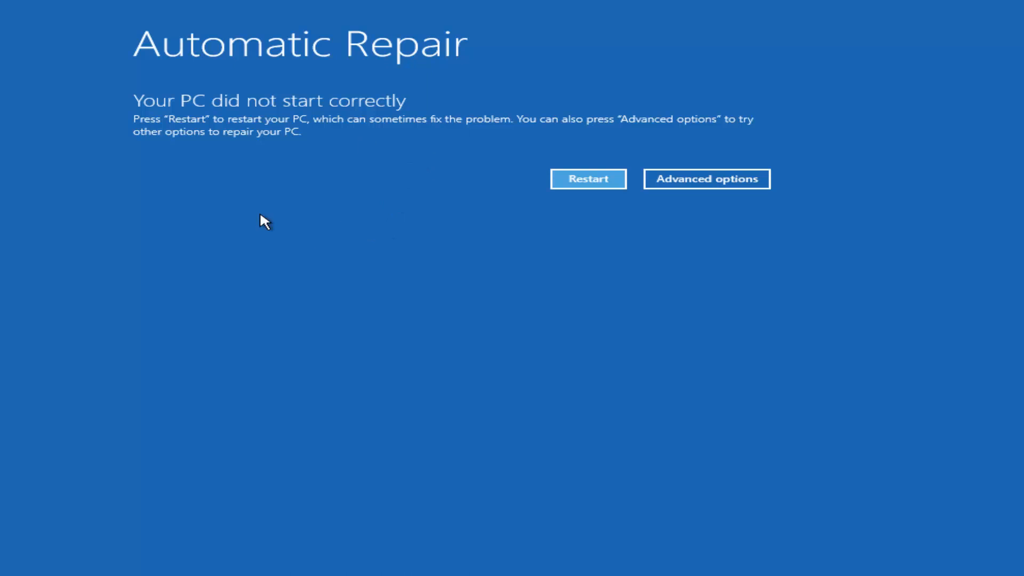
mouse_move(188, 112)
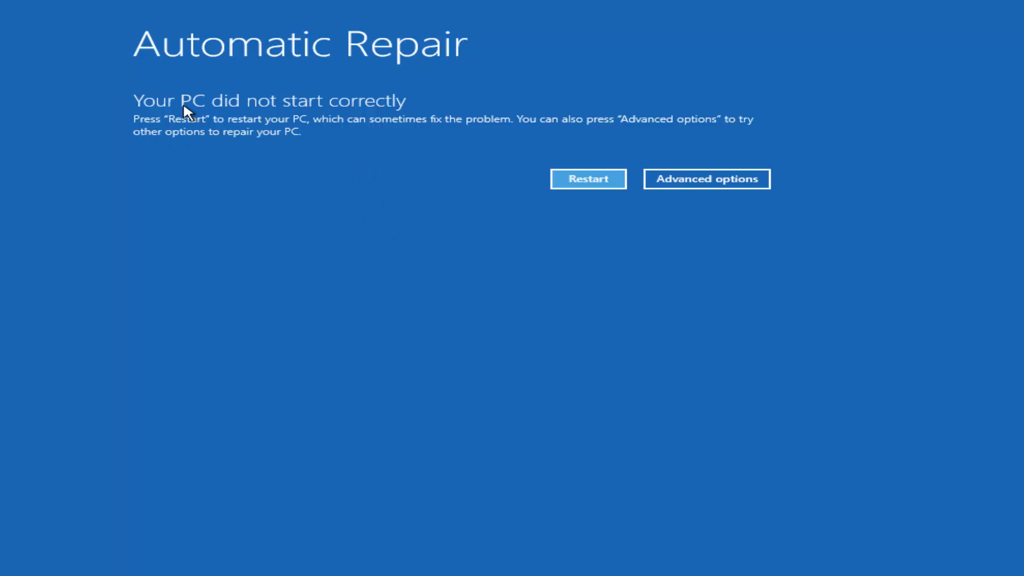
mouse_move(244, 155)
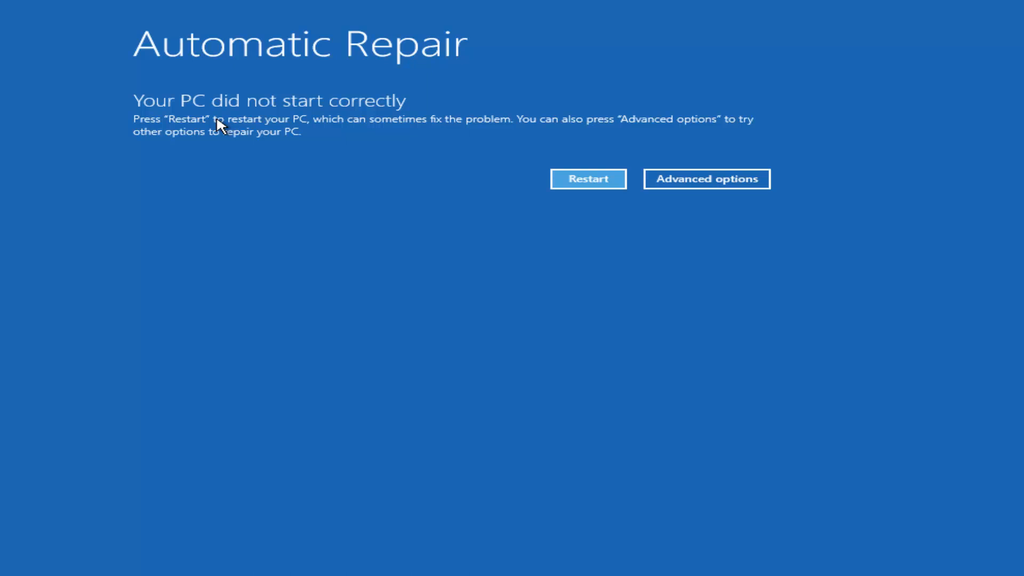
mouse_move(559, 125)
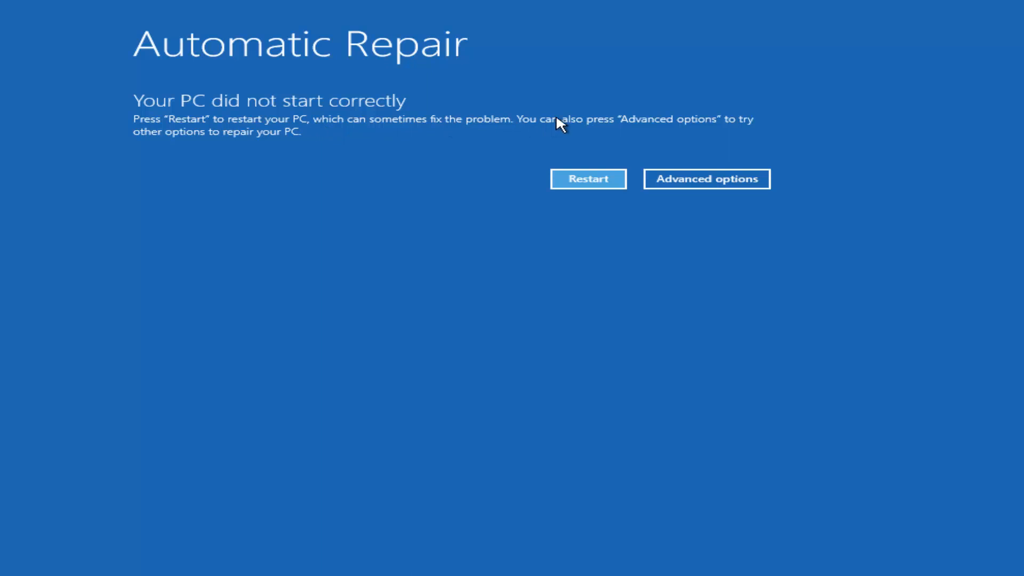
mouse_move(646, 129)
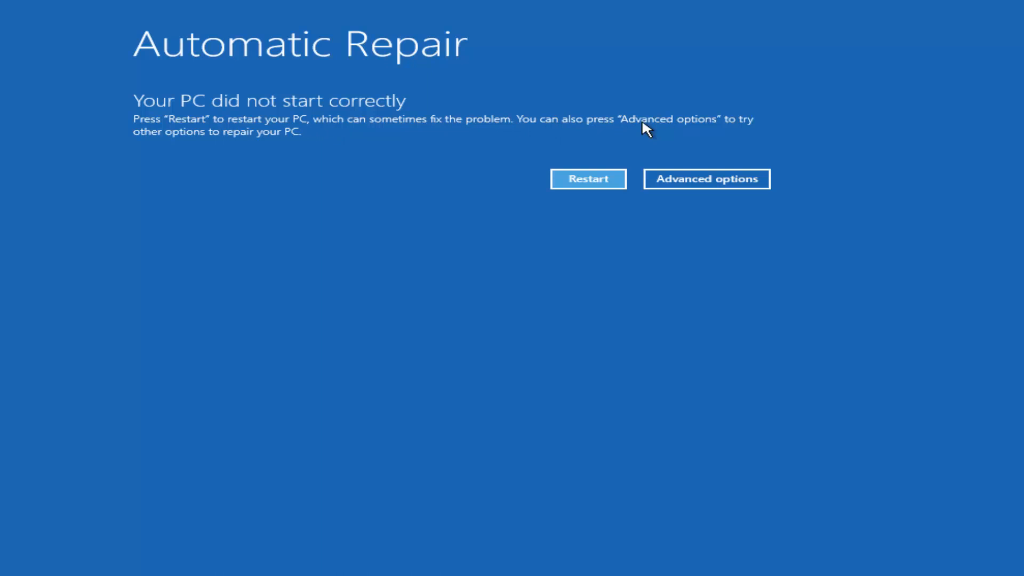
mouse_move(275, 139)
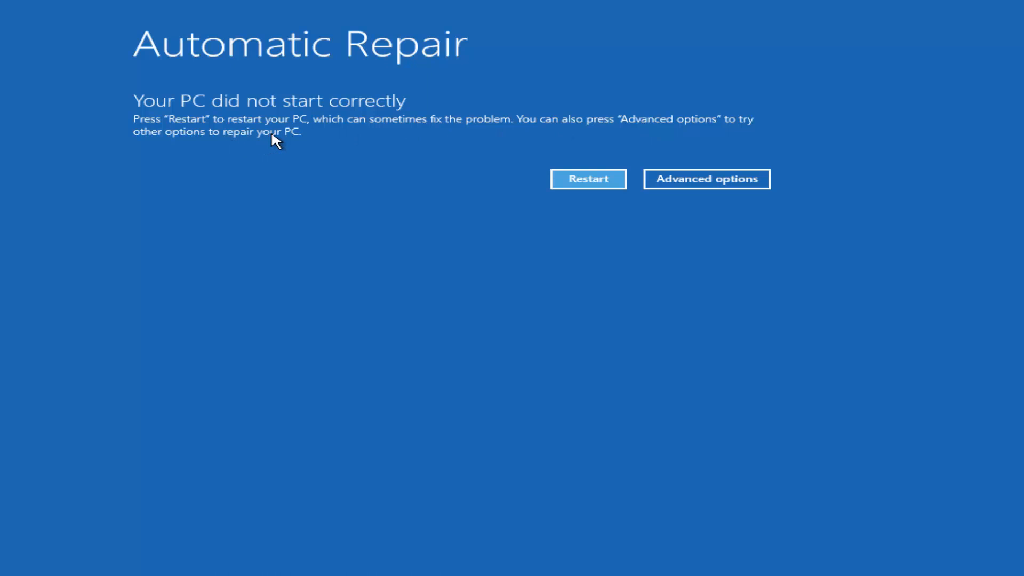
mouse_move(717, 167)
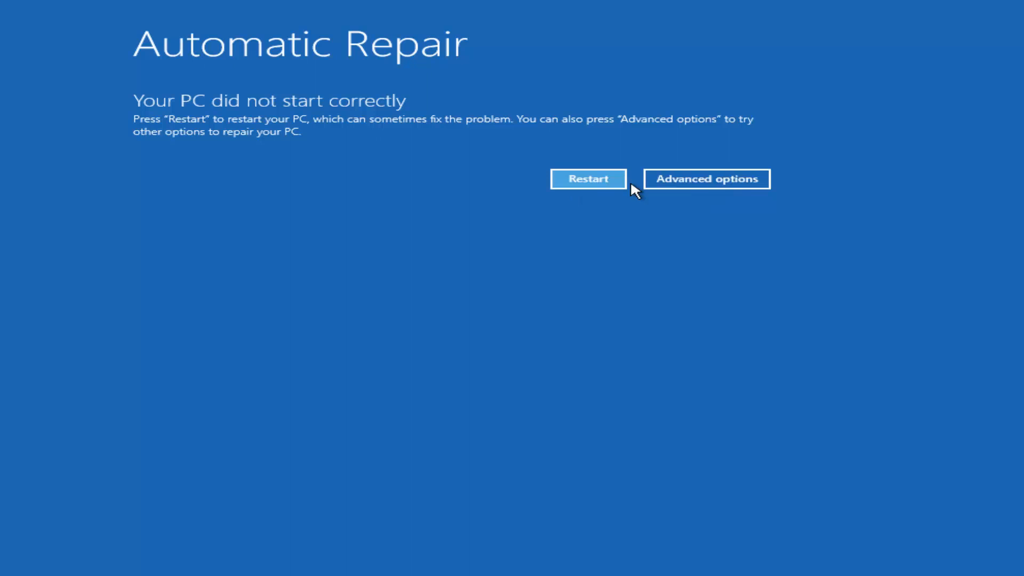
mouse_move(707, 180)
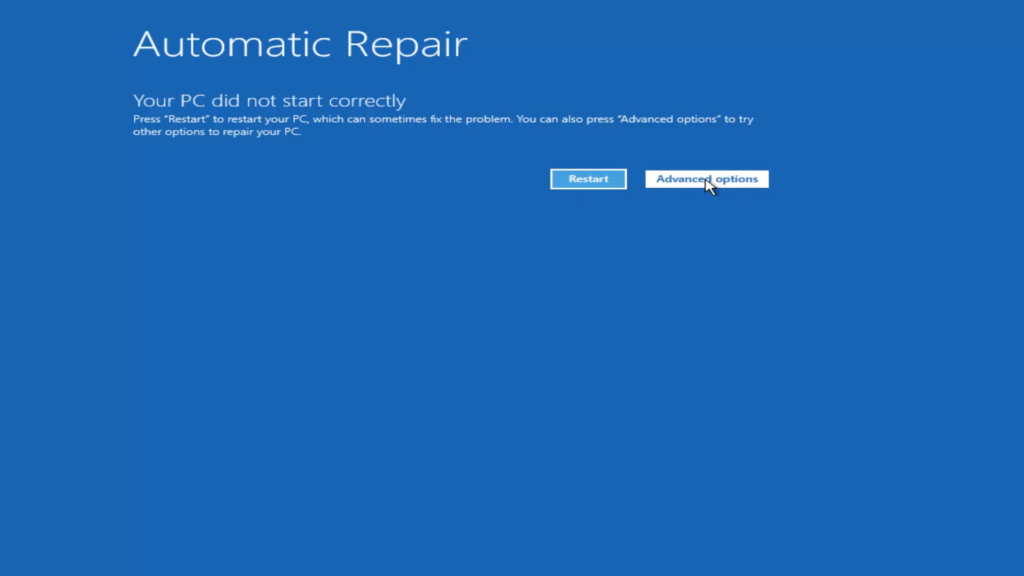
- Pass the Automatic Repair screen via Advanced options and choose Troubleshoot
click(706, 178)
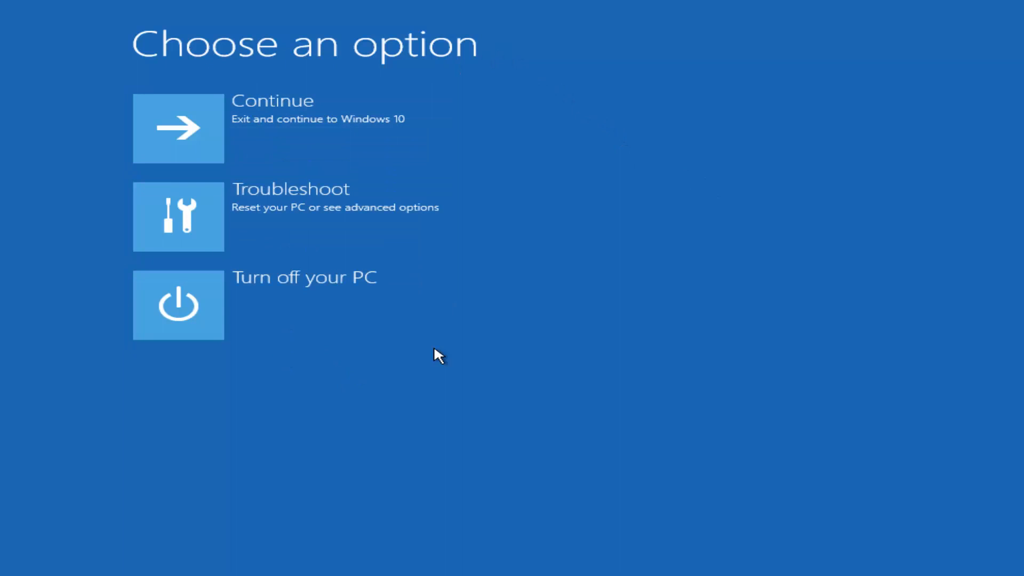
mouse_move(183, 215)
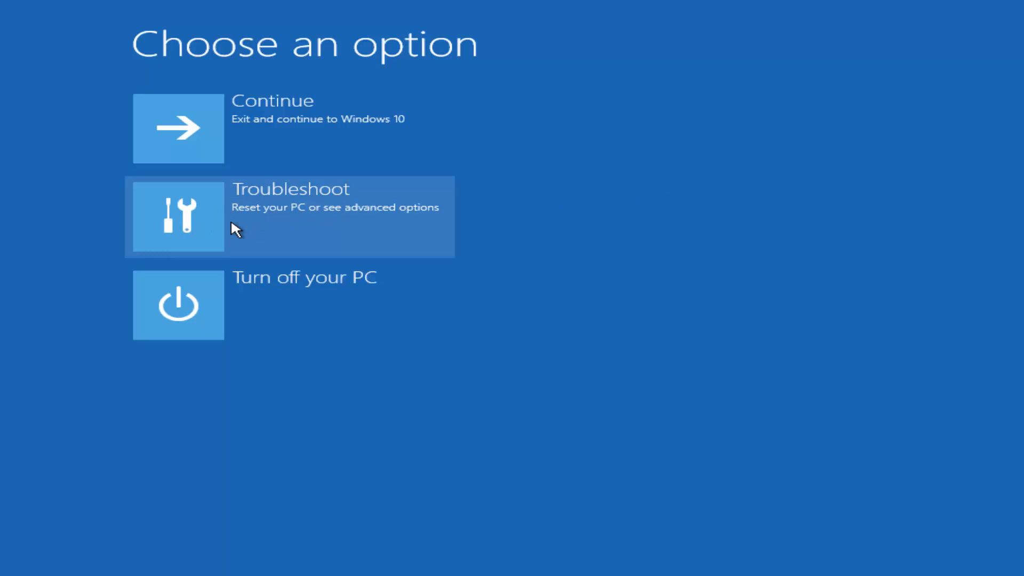
mouse_move(285, 228)
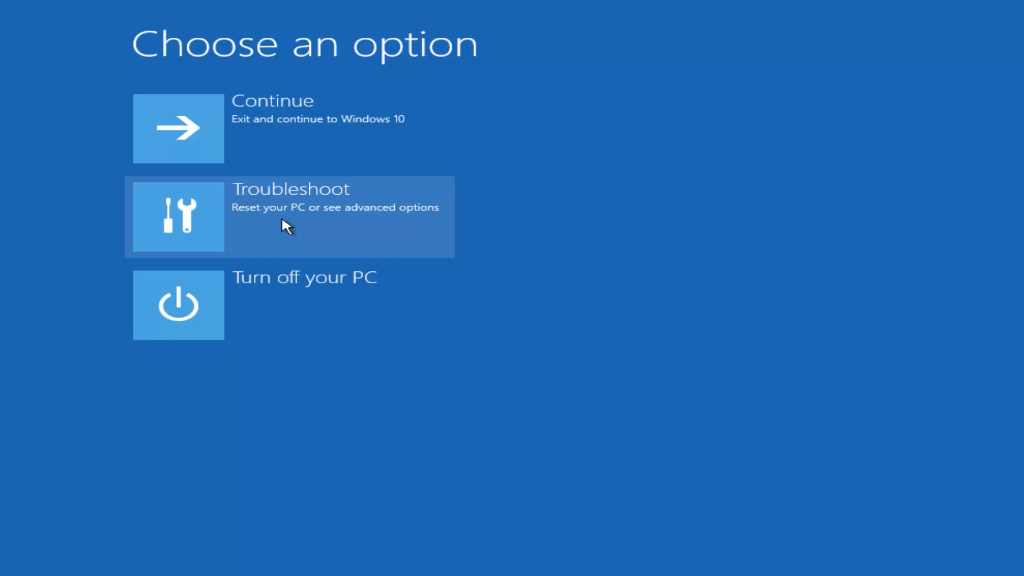
click(289, 217)
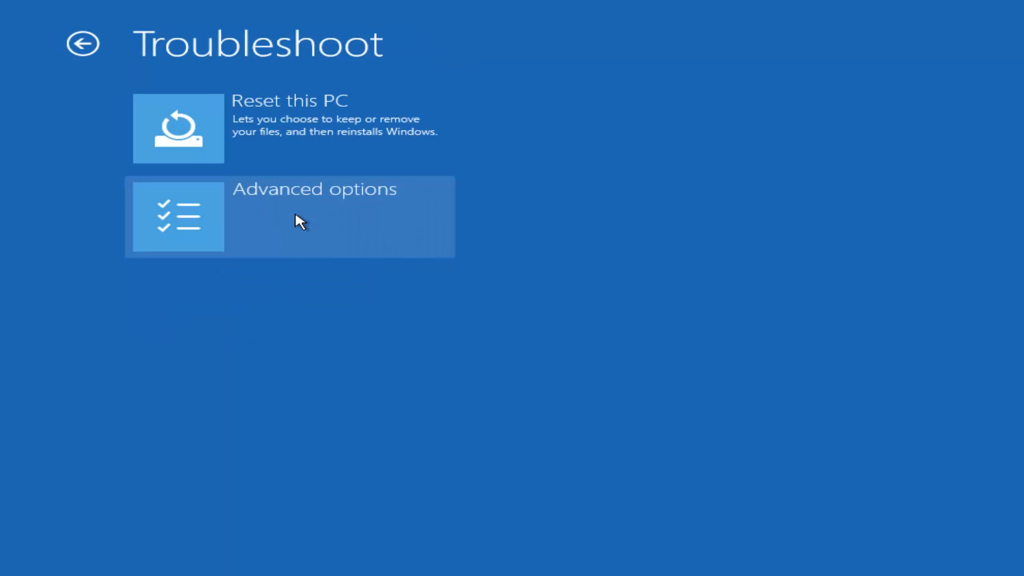
mouse_move(283, 119)
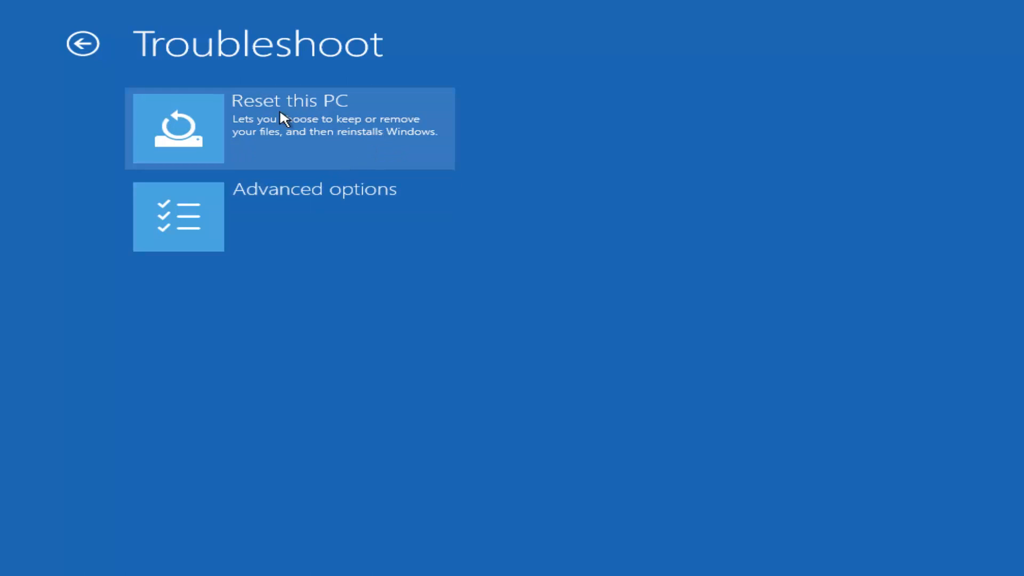
mouse_move(280, 160)
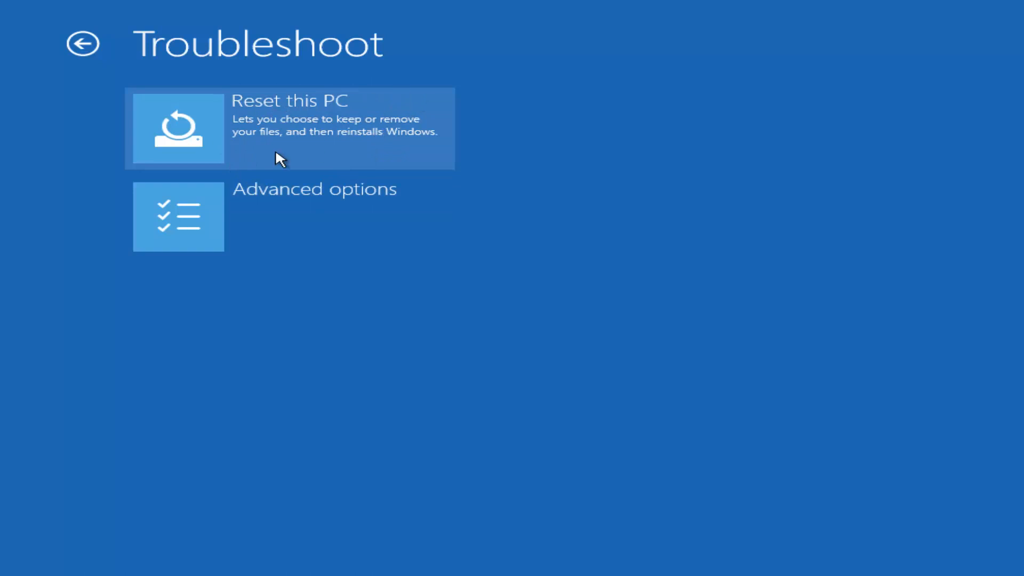
mouse_move(459, 139)
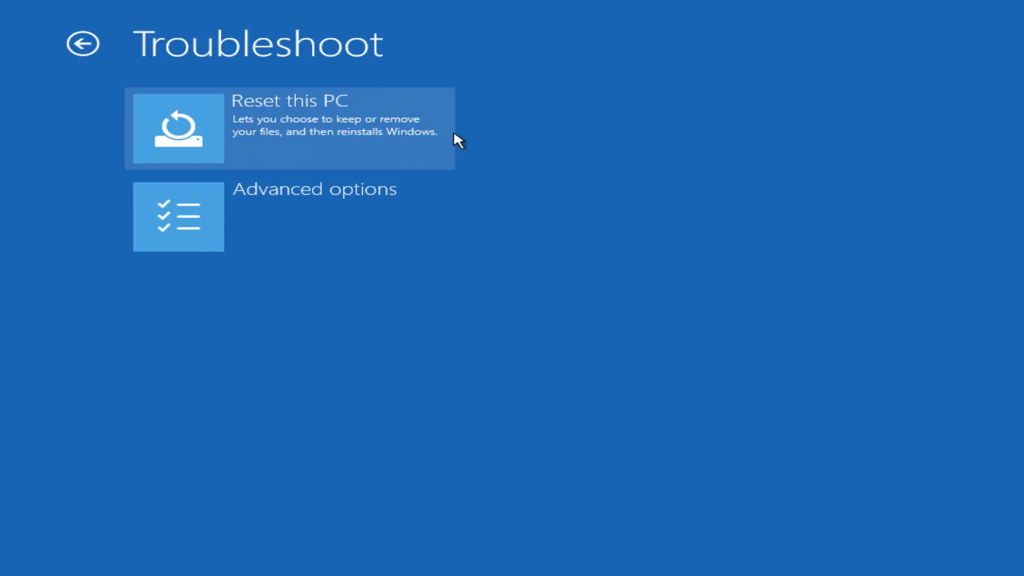
mouse_move(143, 147)
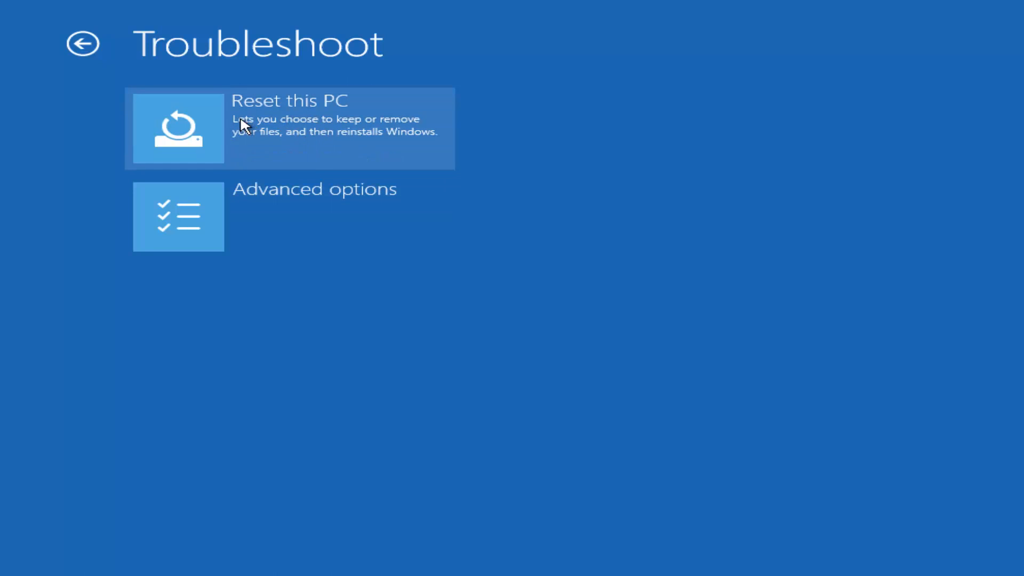
mouse_move(298, 124)
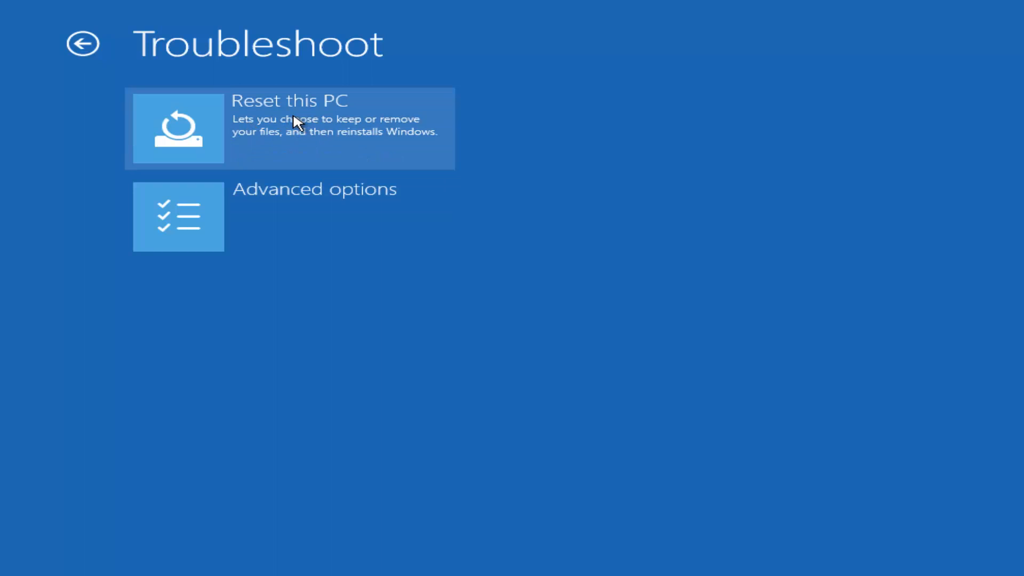
mouse_move(256, 123)
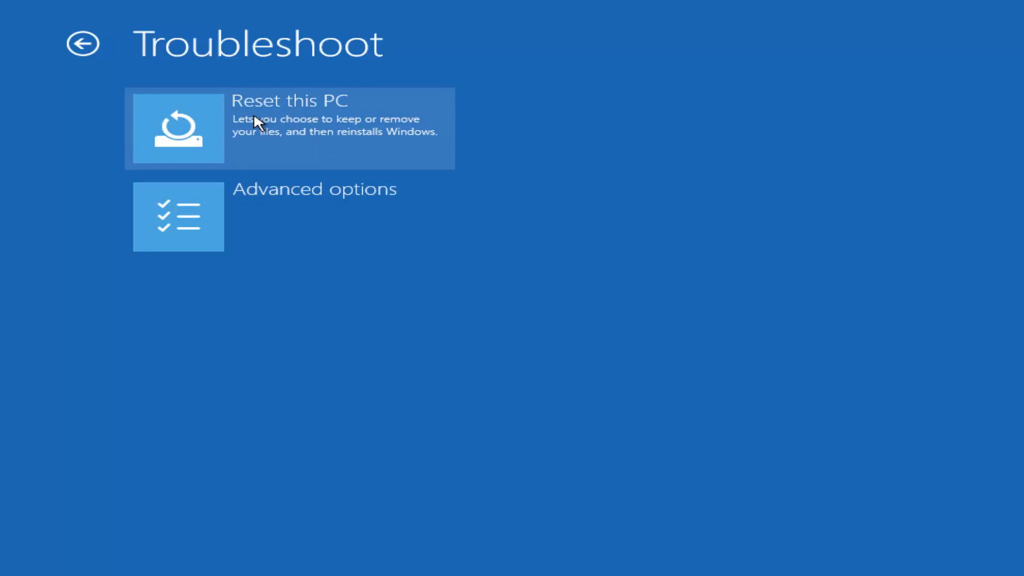
mouse_move(270, 218)
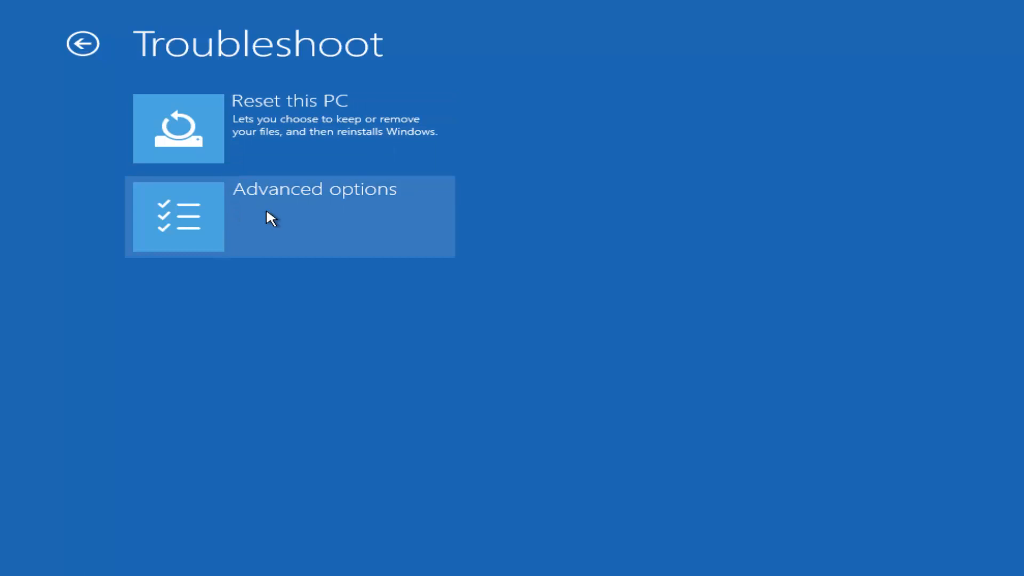
mouse_move(279, 217)
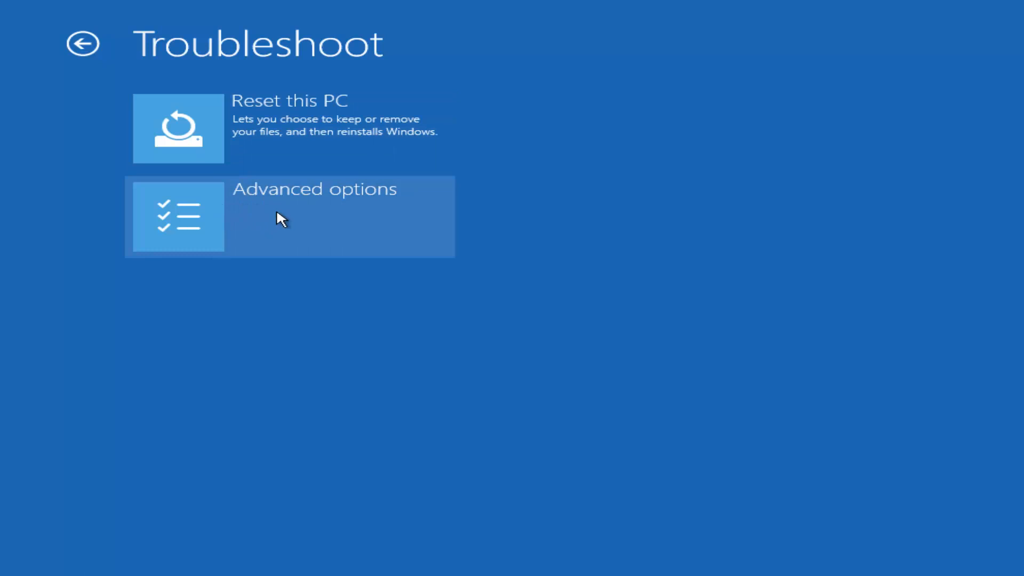
- Choose Advanced options on the Troubleshoot screen to list the recovery tools
click(288, 216)
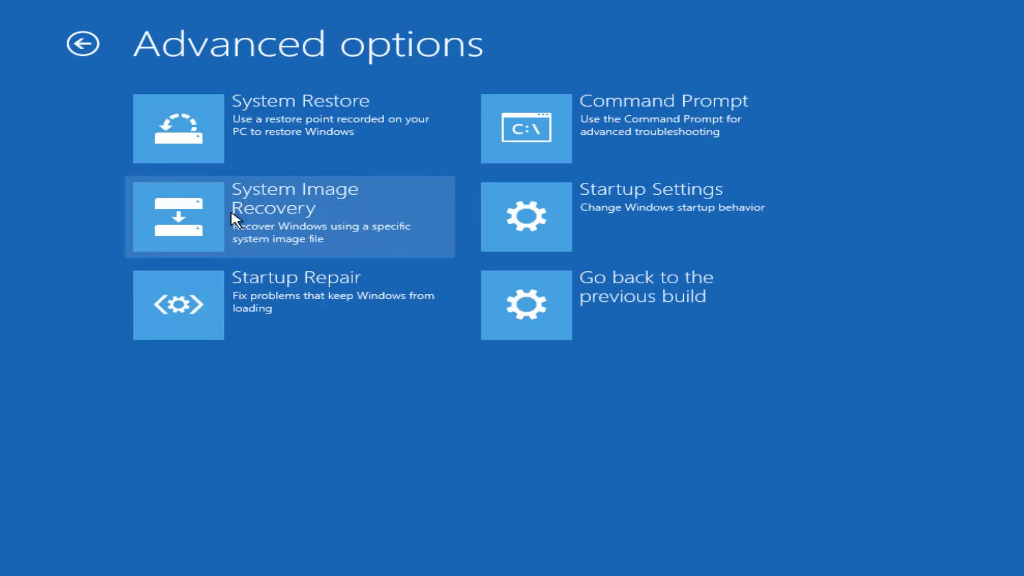
mouse_move(251, 201)
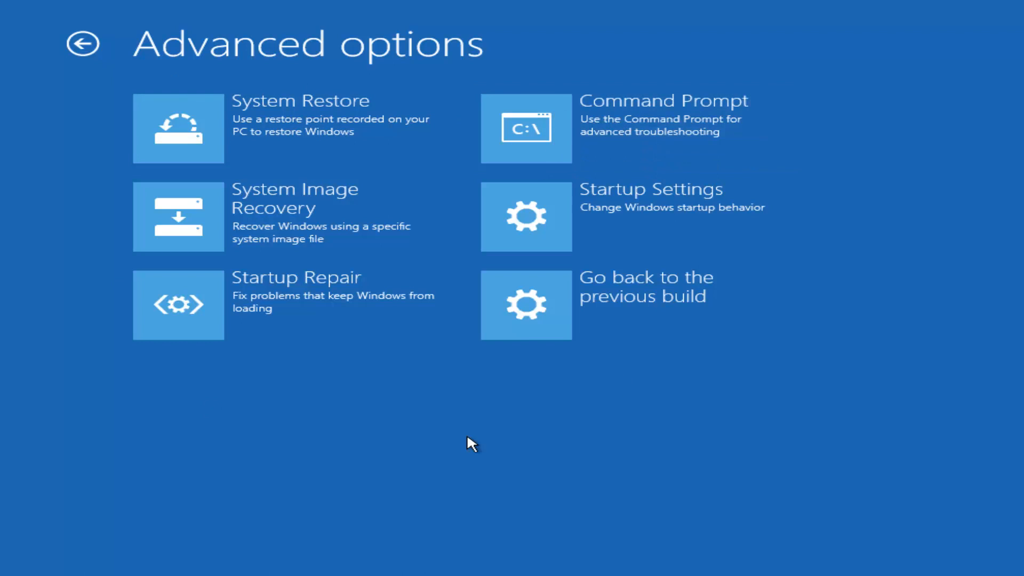
mouse_move(541, 139)
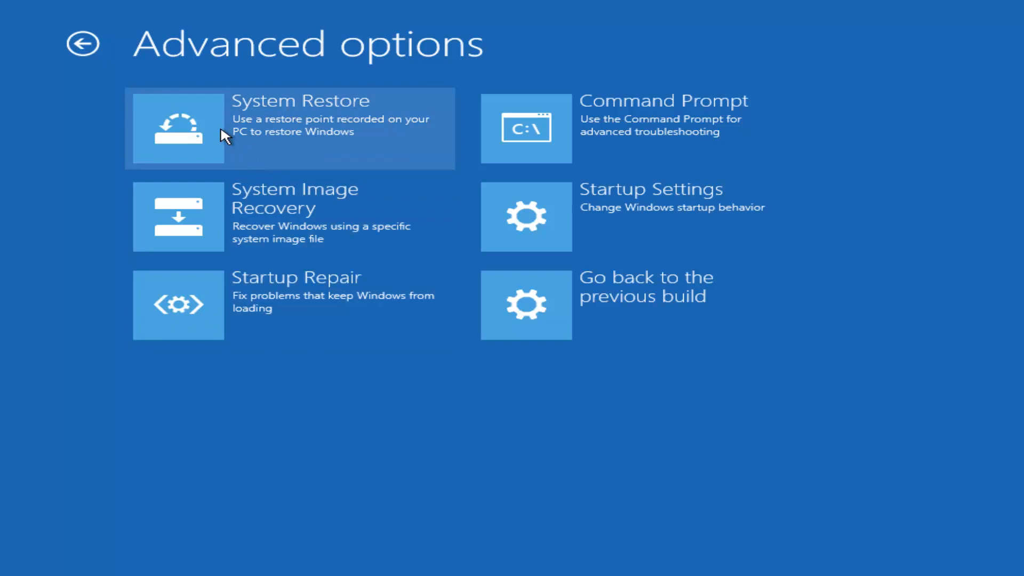
mouse_move(259, 116)
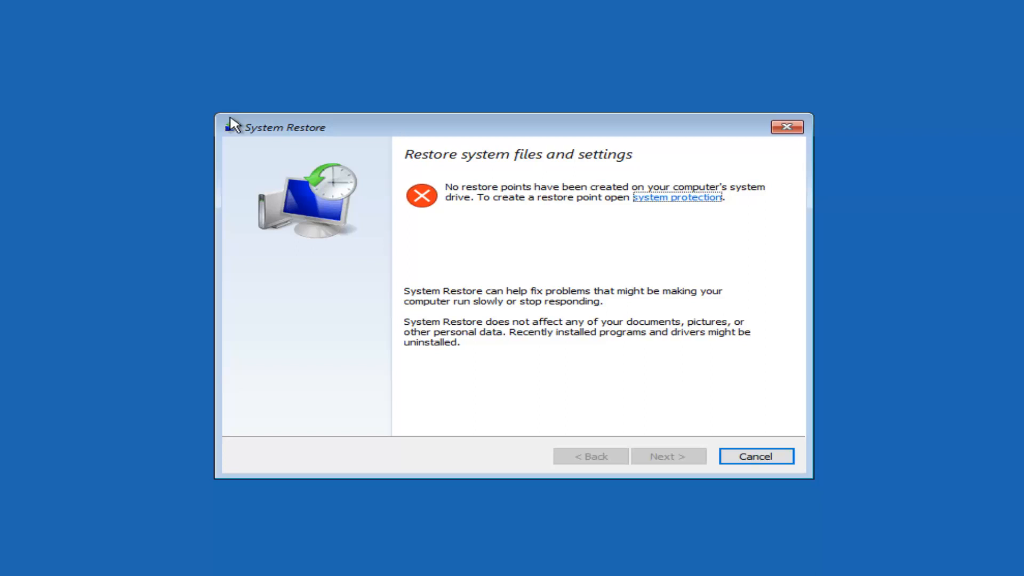
mouse_move(529, 347)
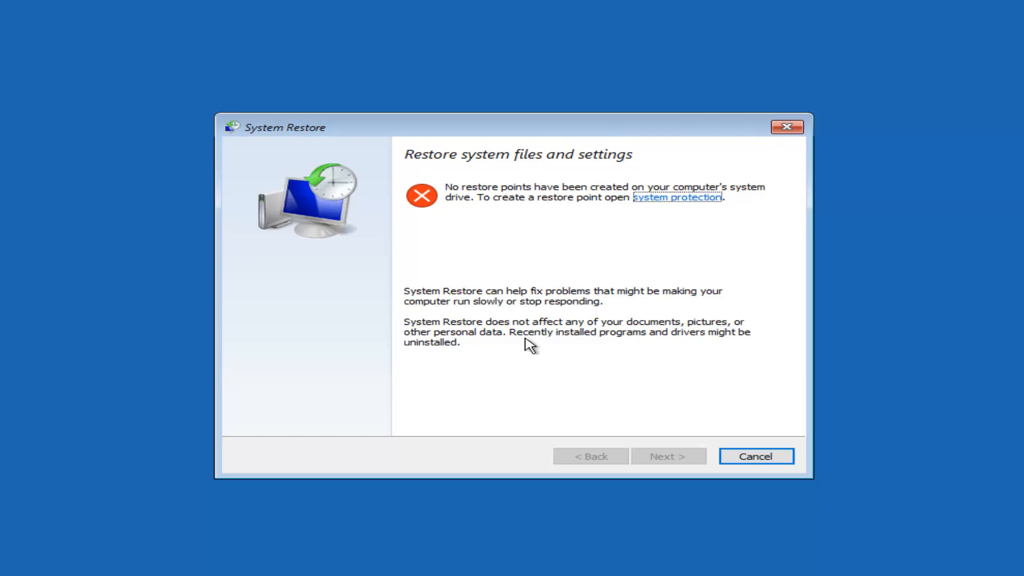
mouse_move(573, 318)
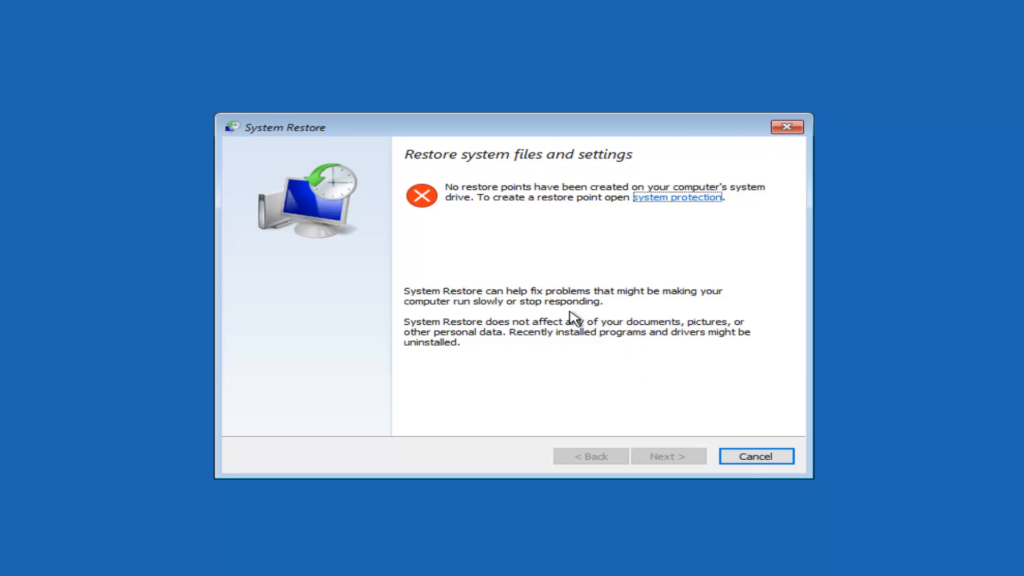
mouse_move(542, 206)
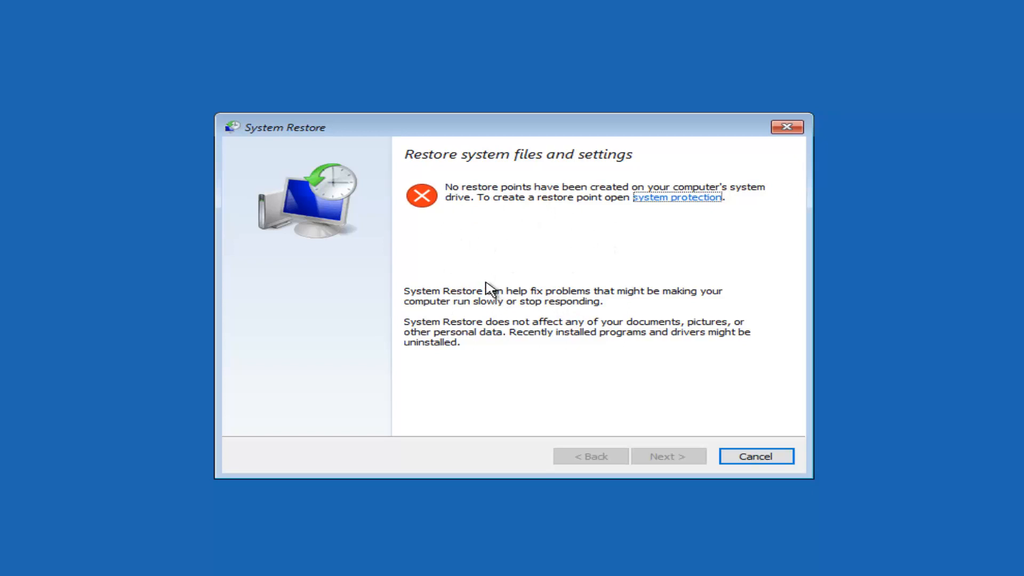
mouse_move(451, 366)
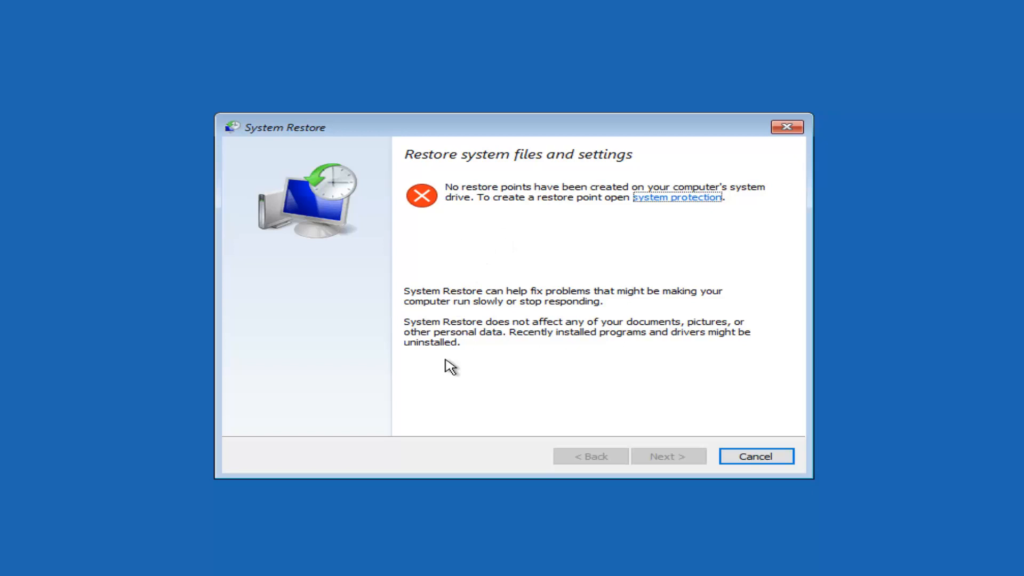
mouse_move(487, 293)
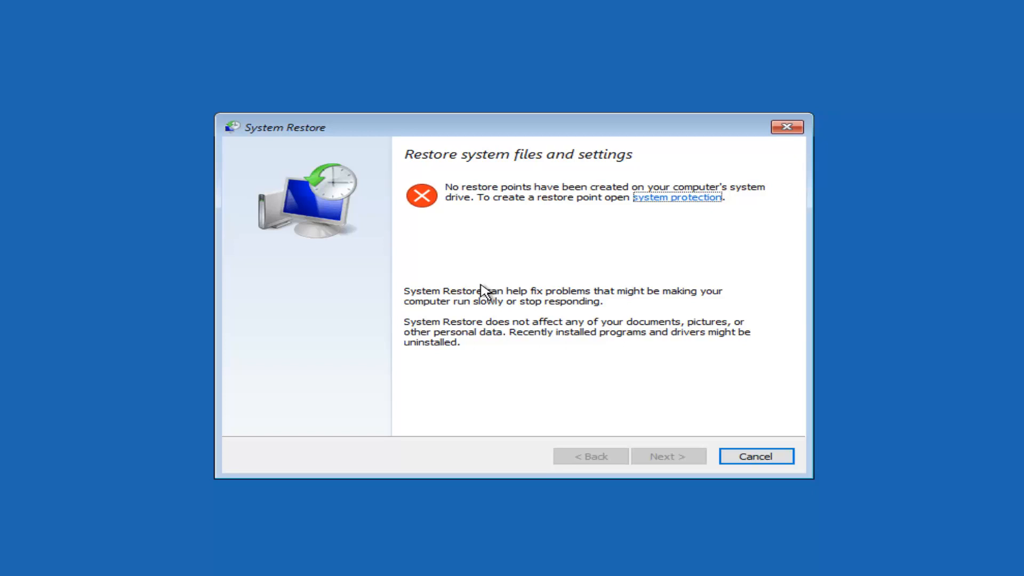
mouse_move(488, 236)
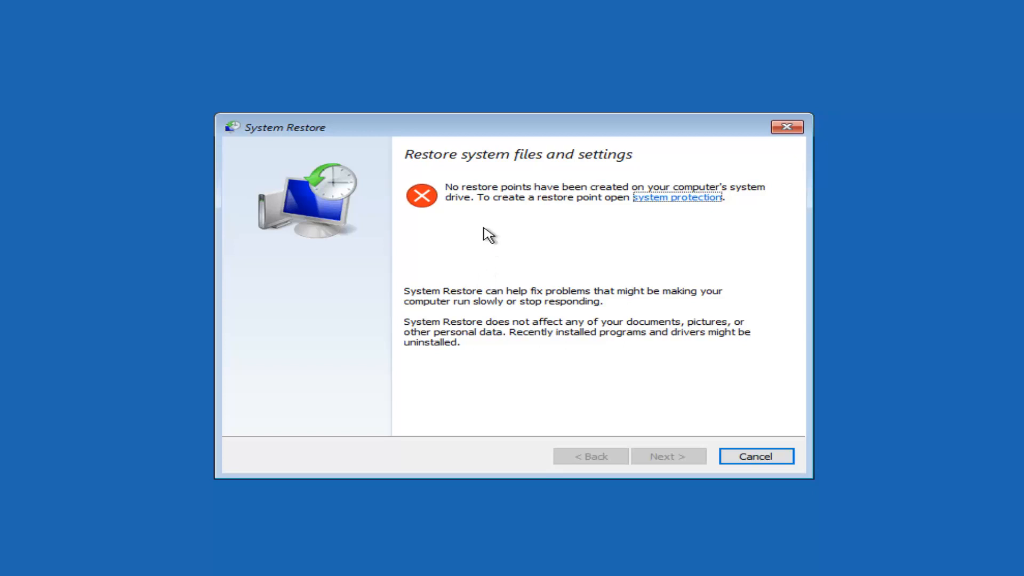
mouse_move(589, 251)
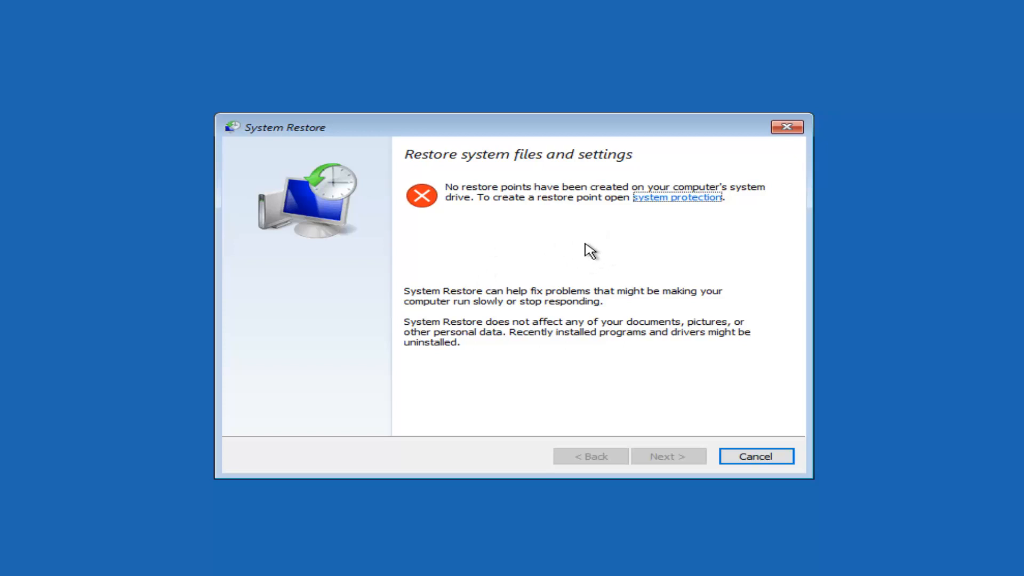
mouse_move(681, 242)
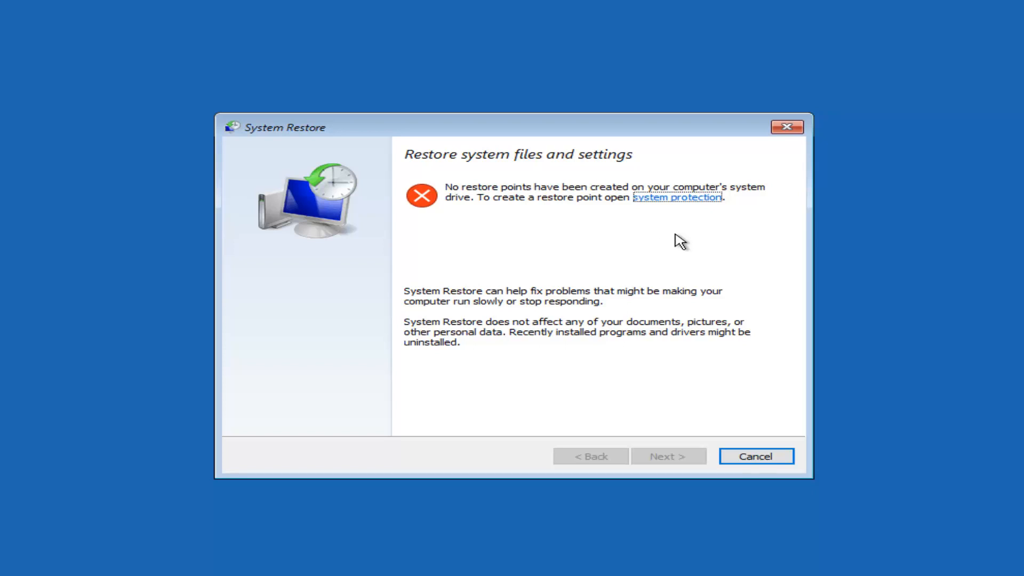
mouse_move(673, 268)
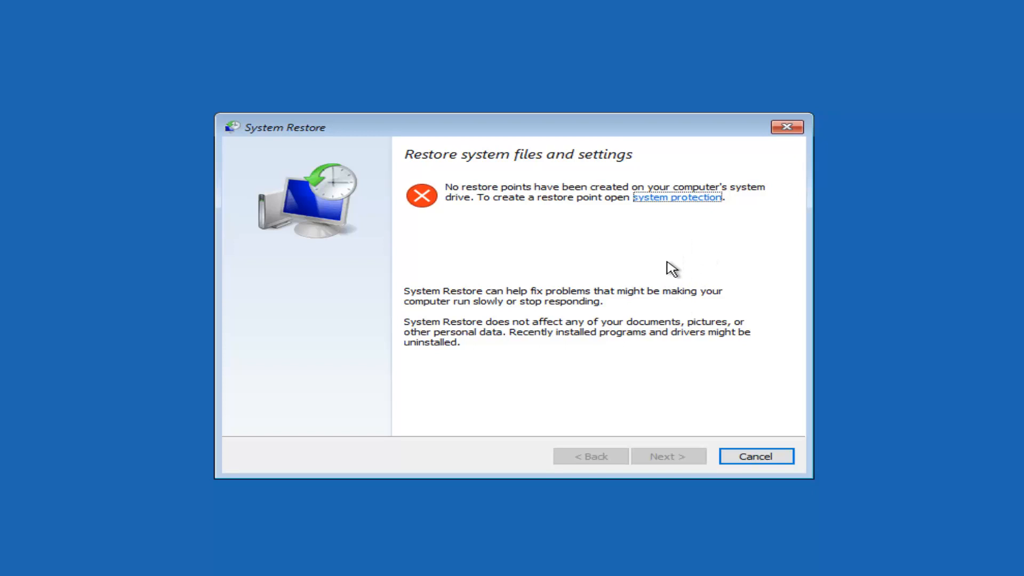
mouse_move(545, 245)
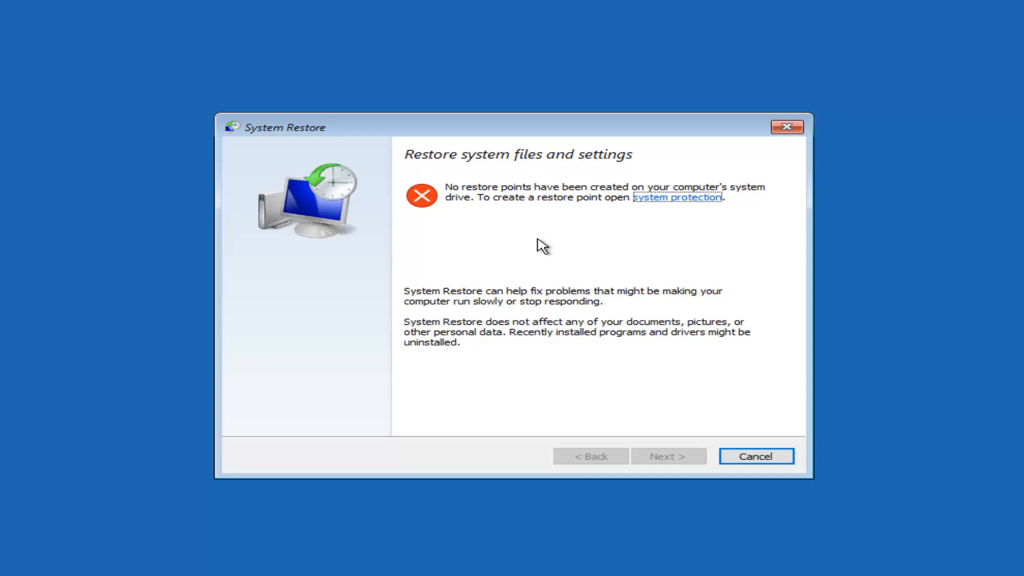
mouse_move(646, 484)
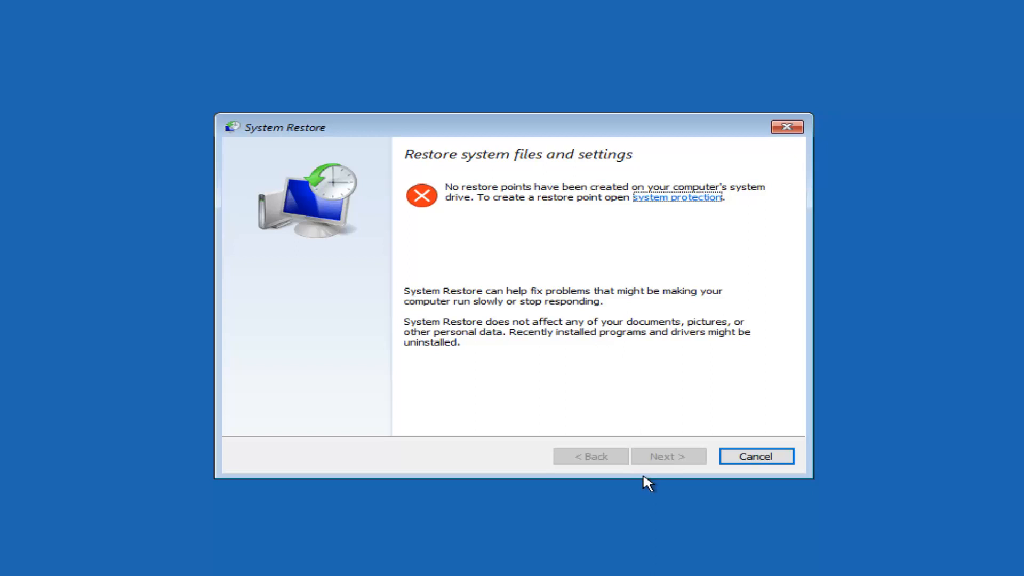
mouse_move(517, 416)
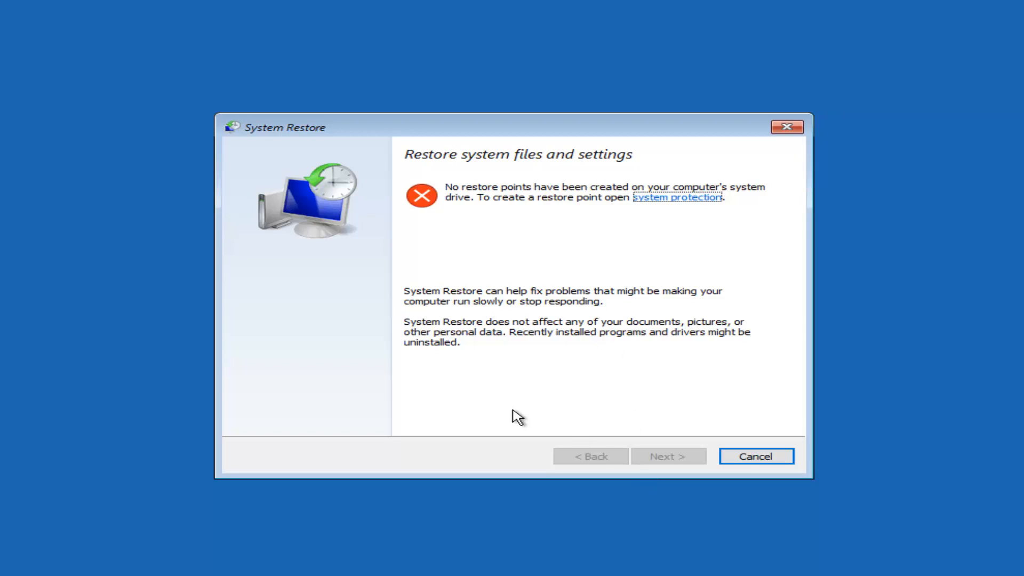
mouse_move(451, 329)
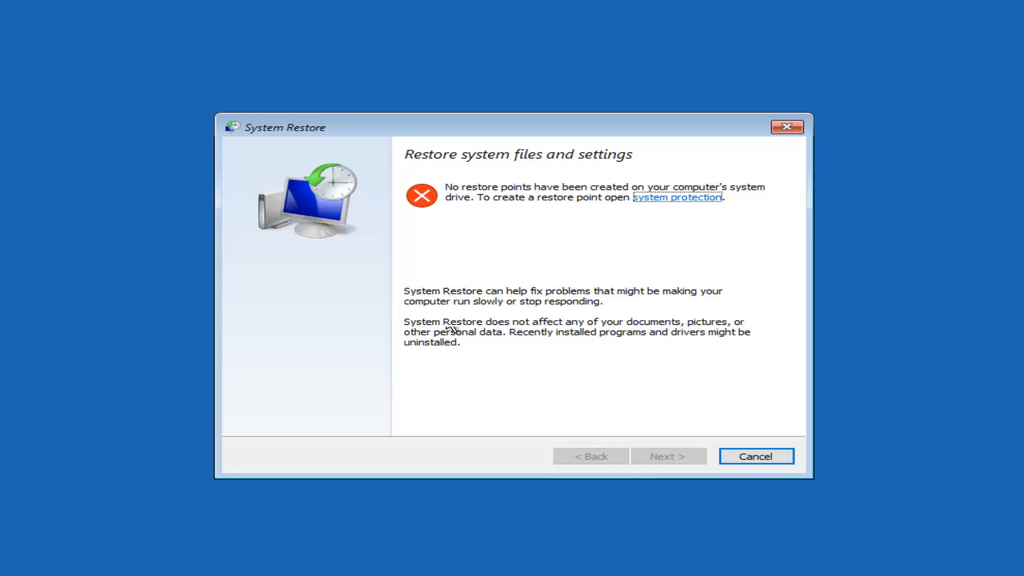
mouse_move(477, 314)
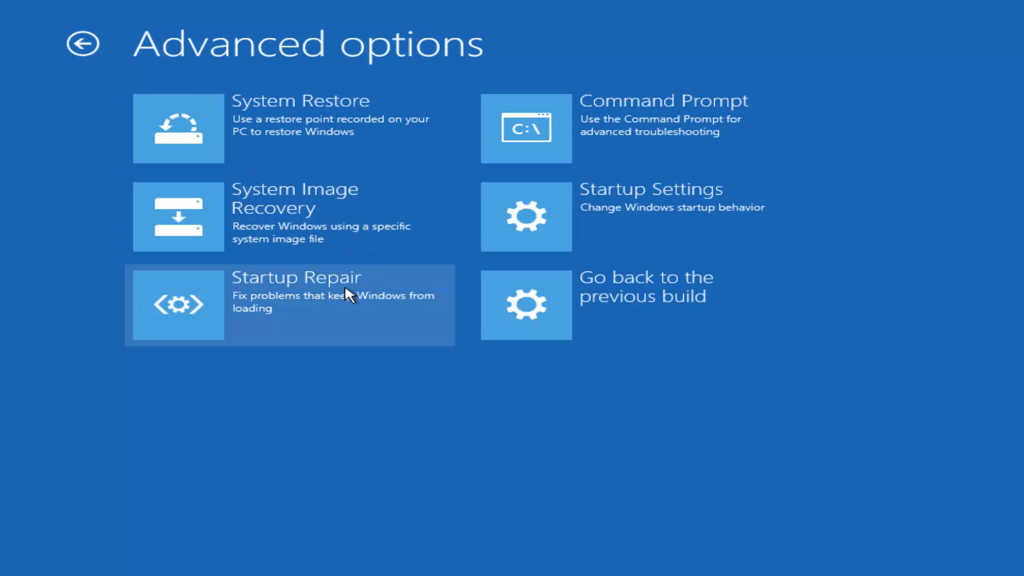
mouse_move(385, 318)
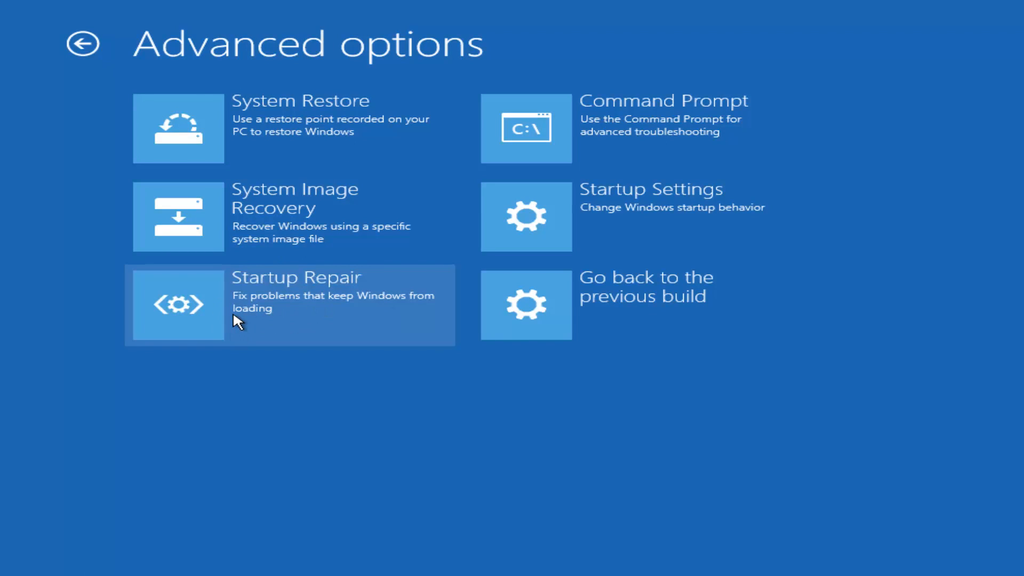
mouse_move(295, 321)
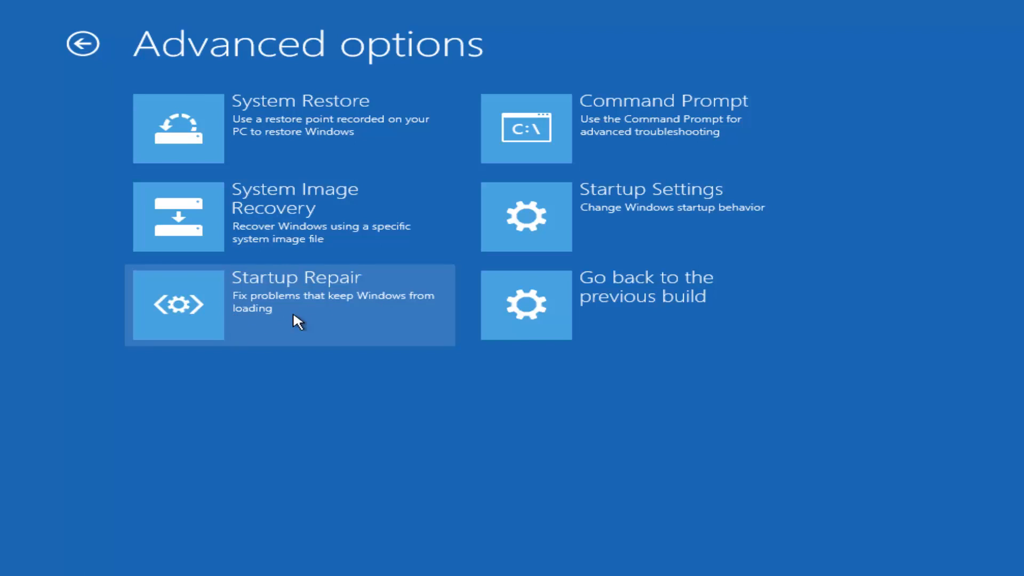
mouse_move(210, 305)
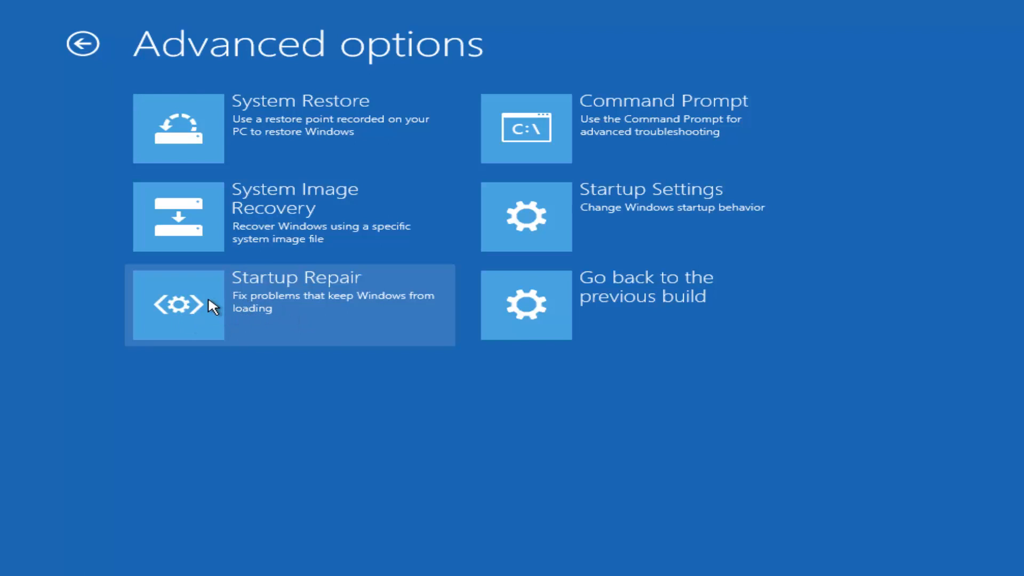
mouse_move(290, 251)
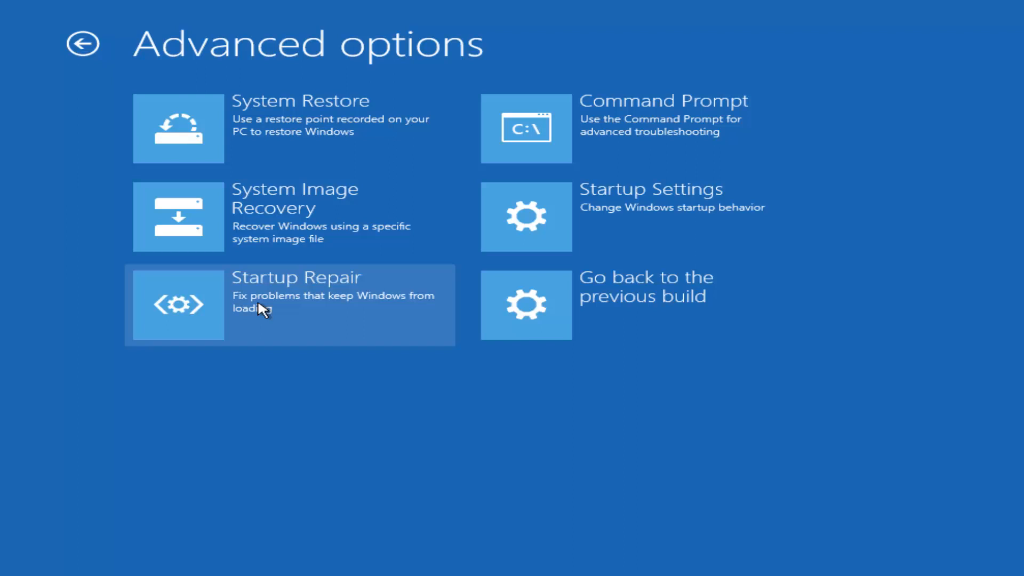
mouse_move(614, 206)
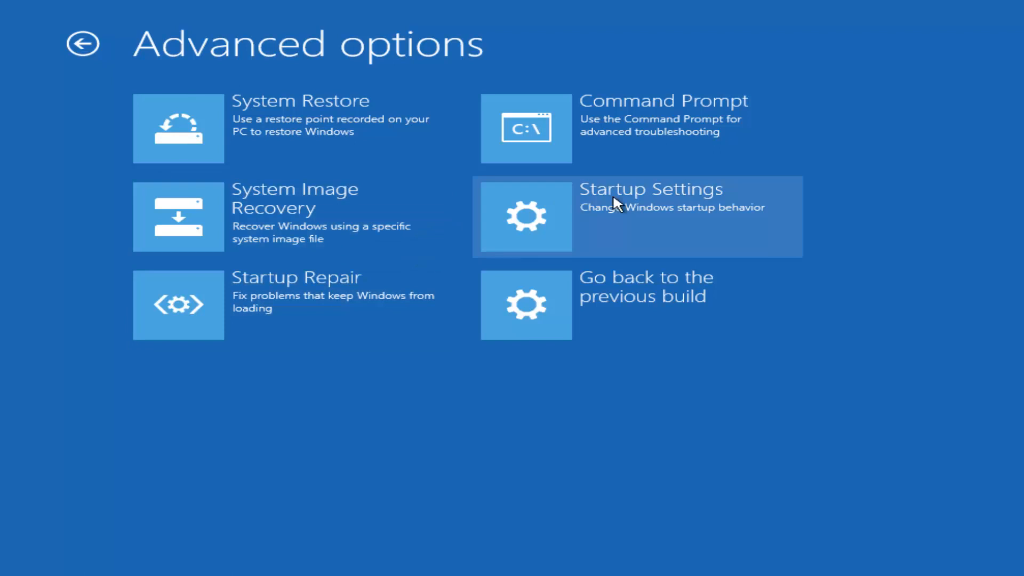
mouse_move(553, 268)
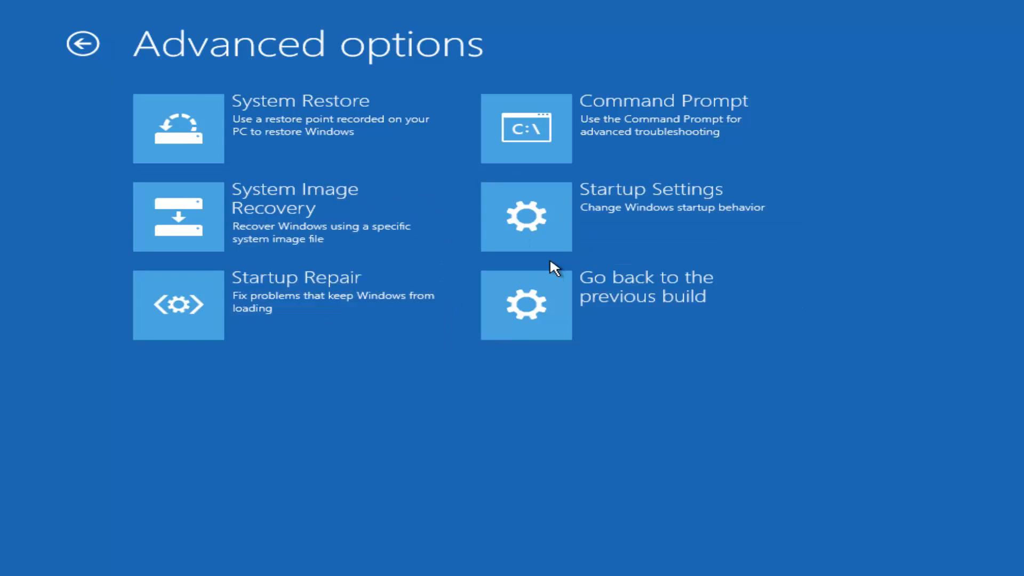
mouse_move(552, 254)
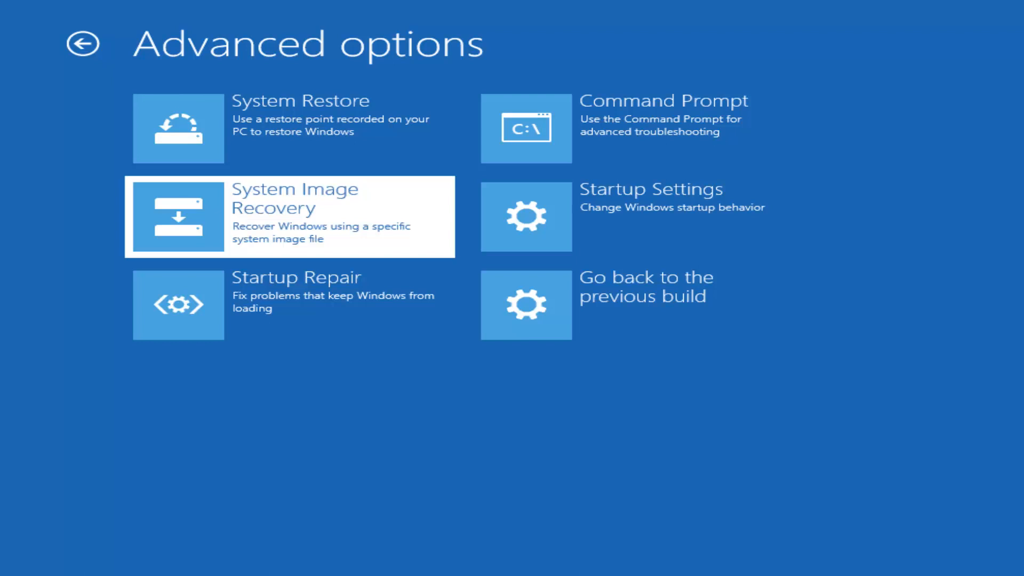
- Launch System Image Recovery and cancel the 'cannot find a system image' warning
click(289, 216)
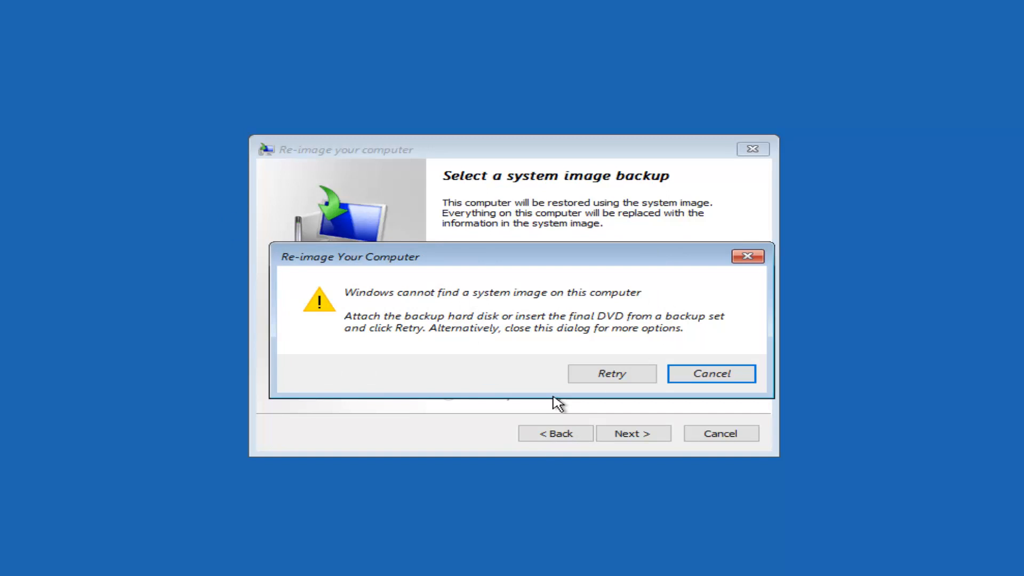
click(711, 373)
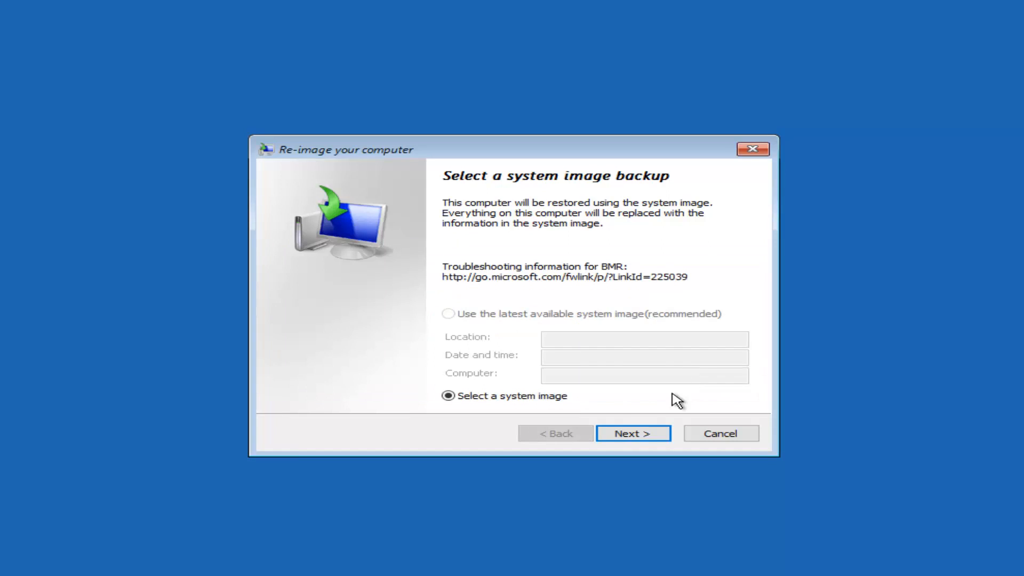
mouse_move(443, 232)
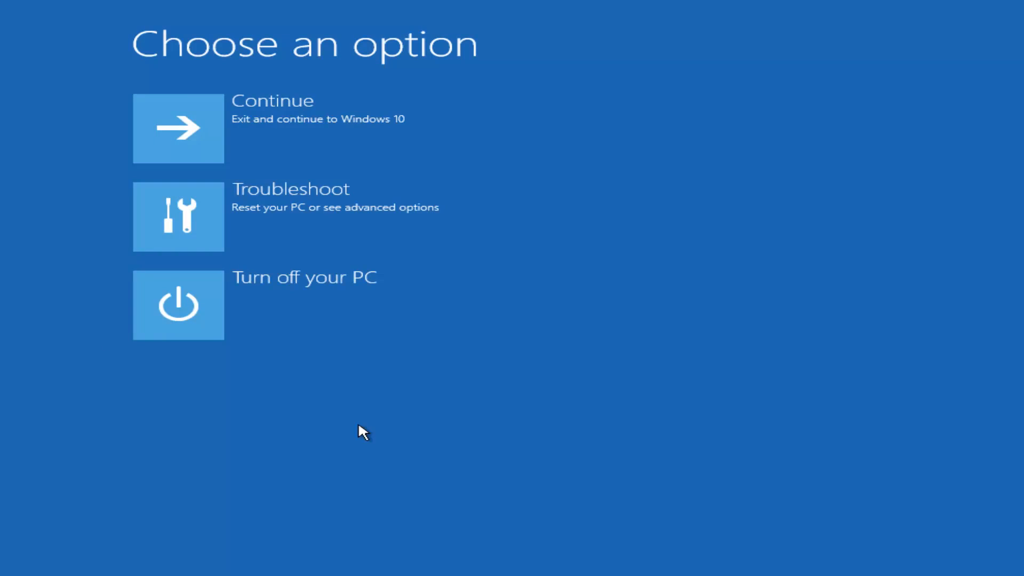
- Review Reset this PC's Keep my files and Remove everything options, then go back
click(177, 215)
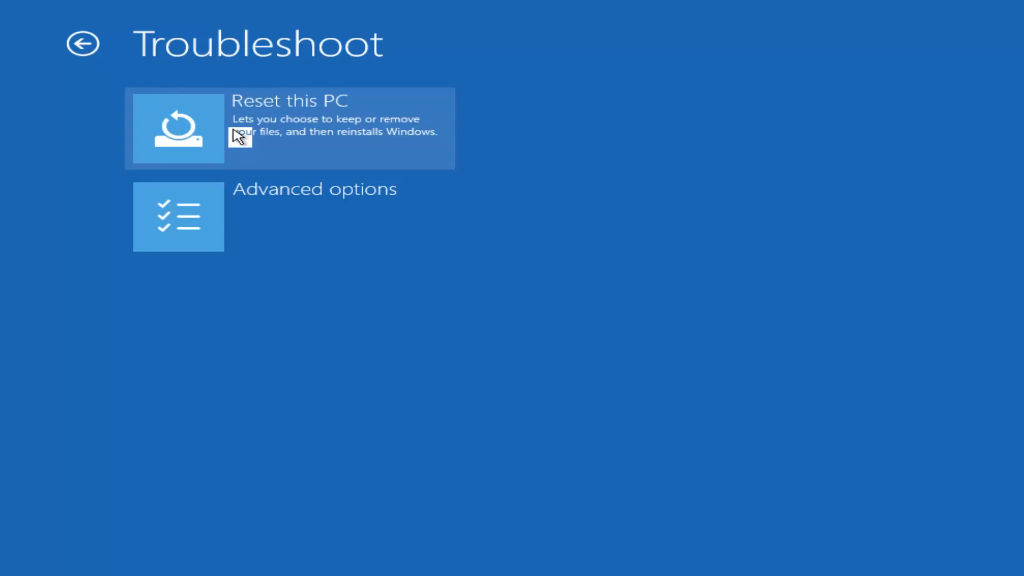
click(289, 129)
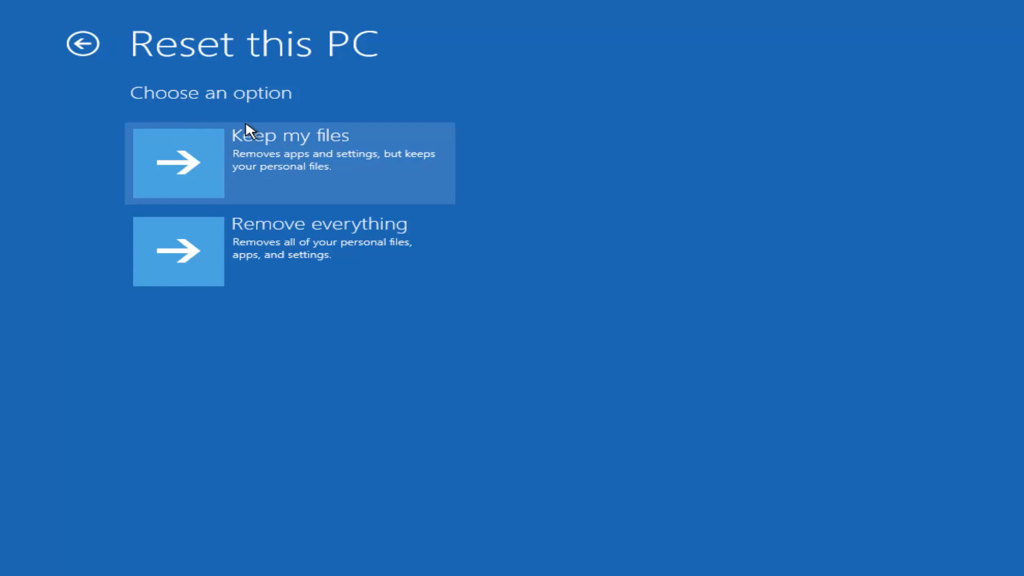
mouse_move(442, 271)
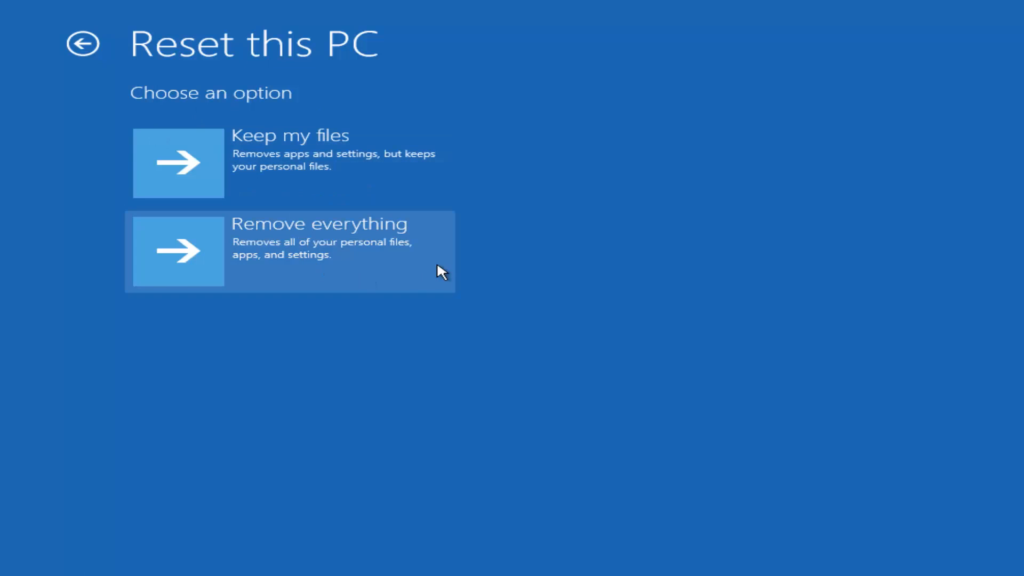
mouse_move(315, 236)
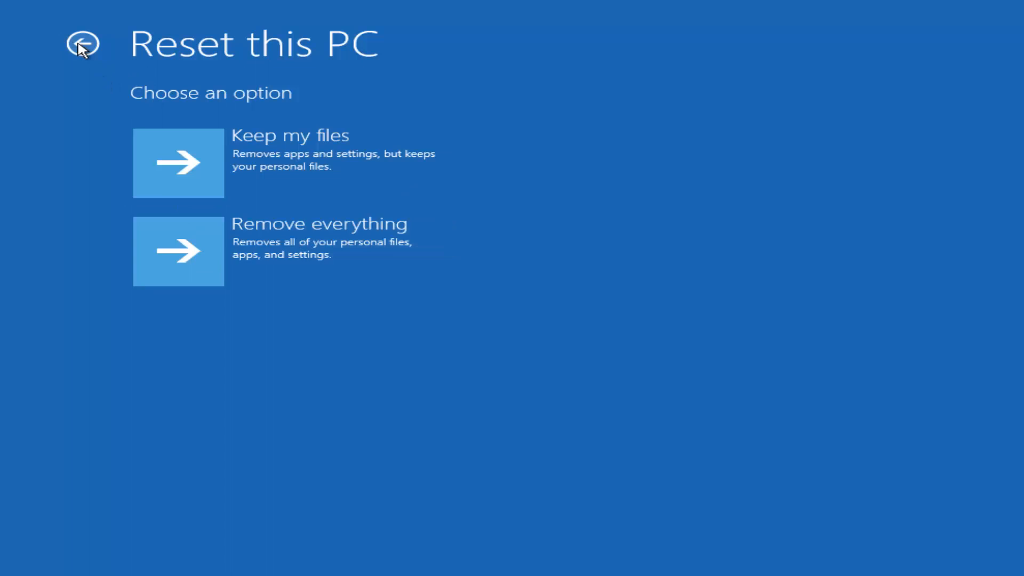
mouse_move(287, 163)
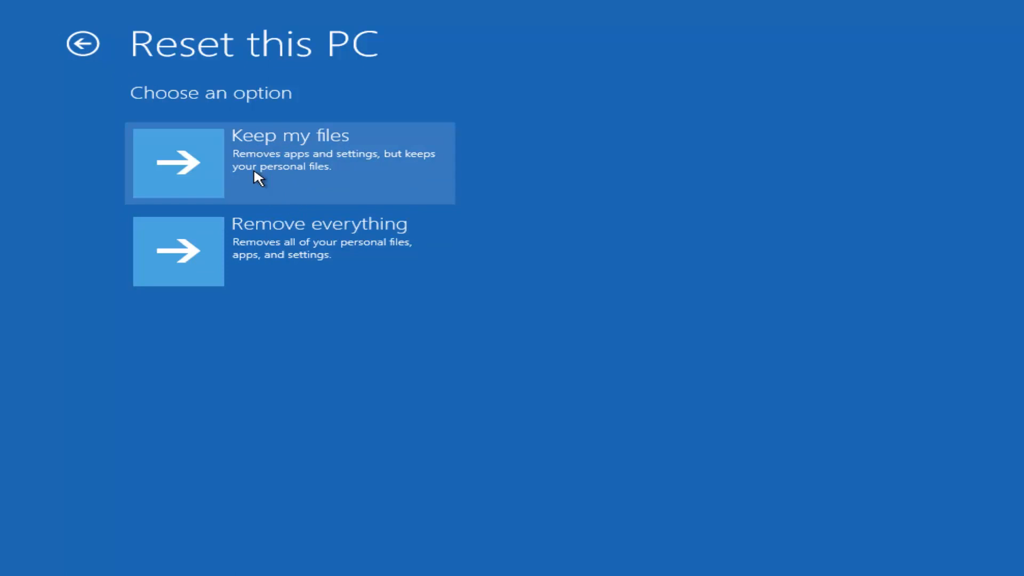
mouse_move(224, 105)
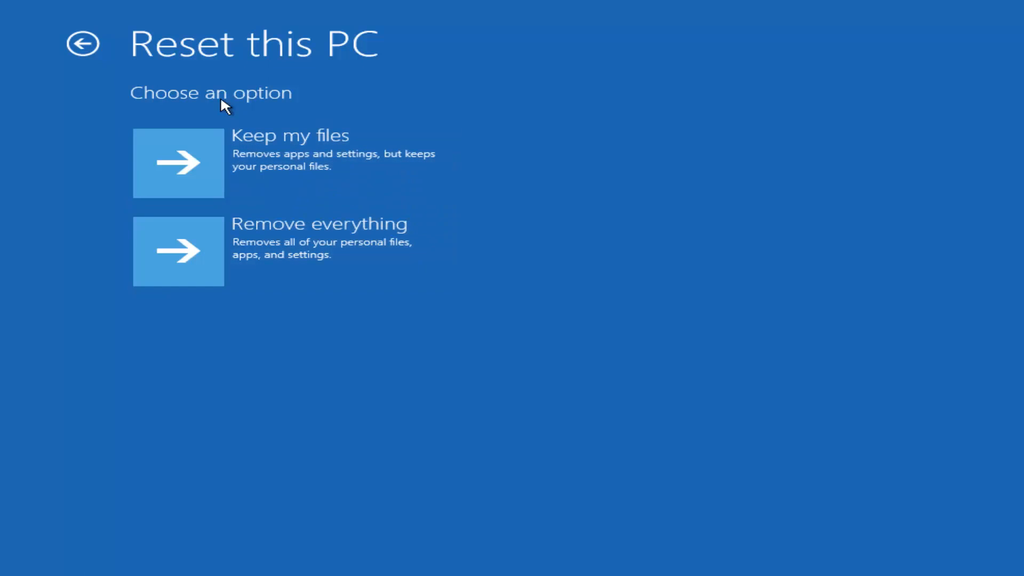
mouse_move(128, 69)
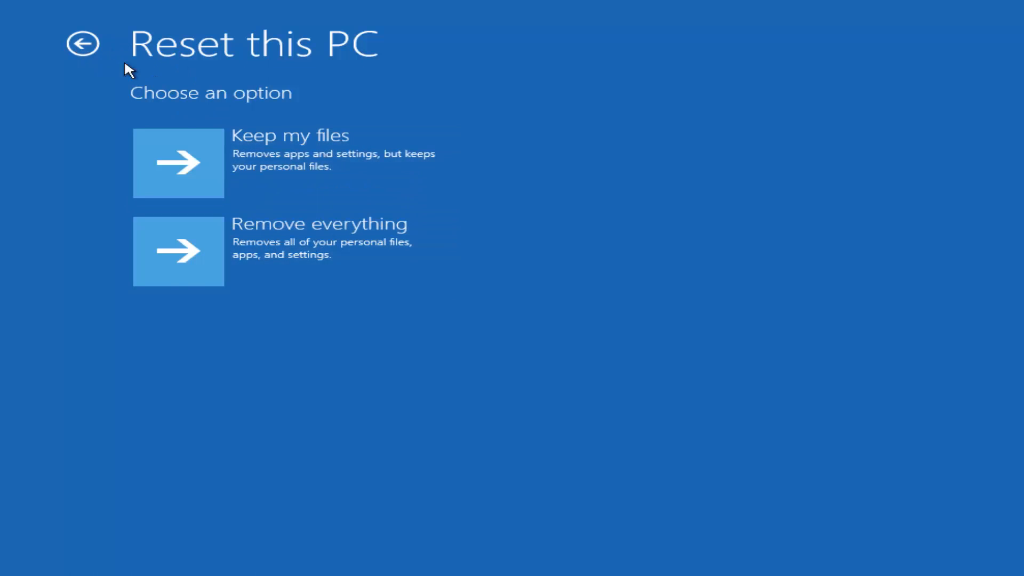
click(83, 43)
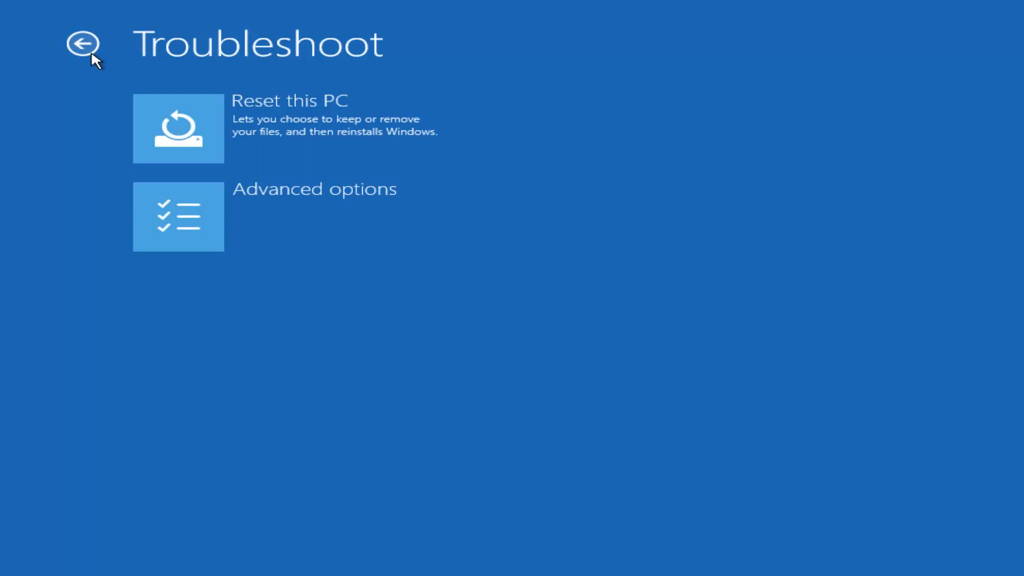
- Go back from Troubleshoot to the Choose an option menu
click(83, 44)
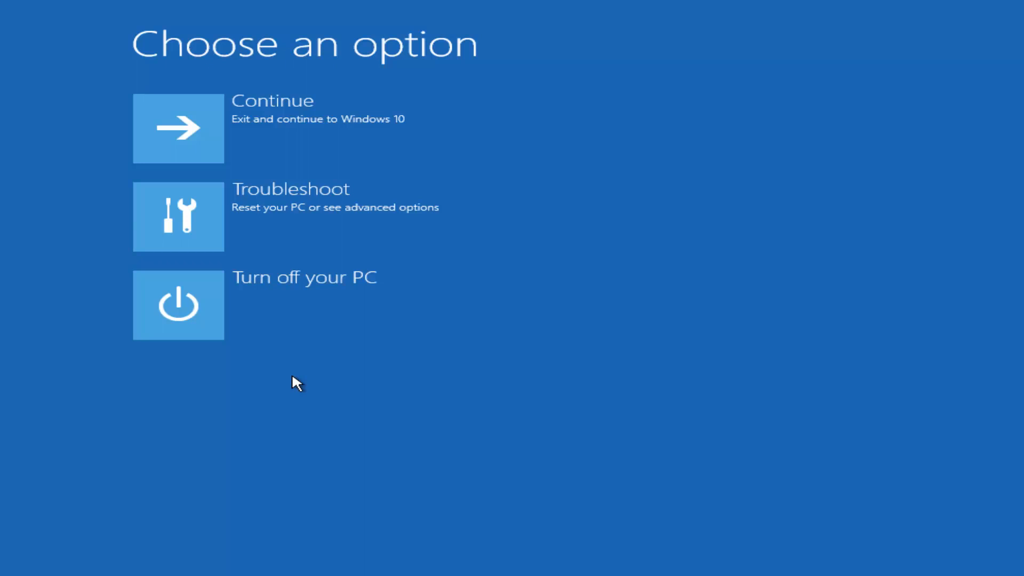
mouse_move(436, 235)
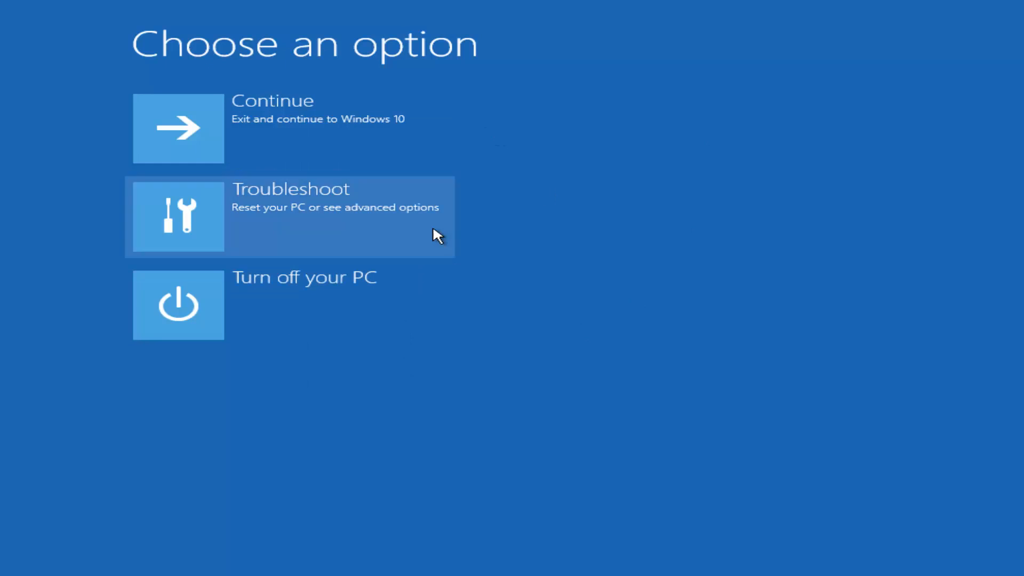
mouse_move(521, 447)
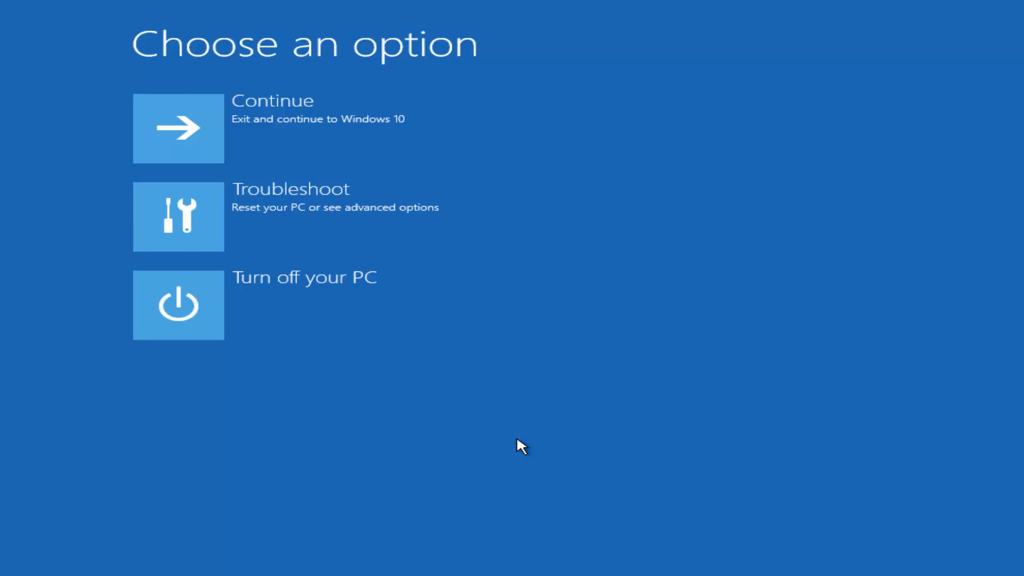
mouse_move(398, 340)
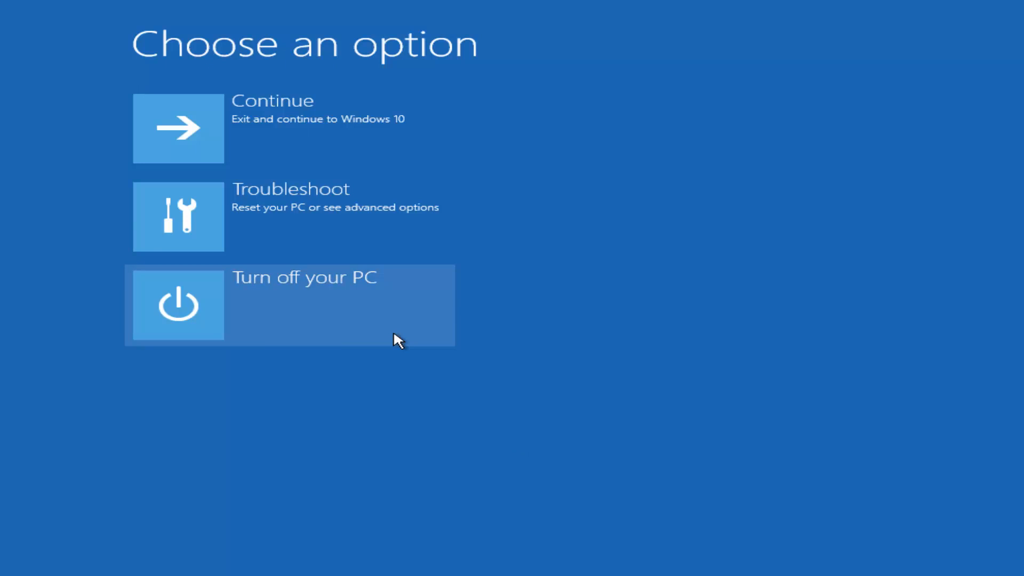
mouse_move(614, 272)
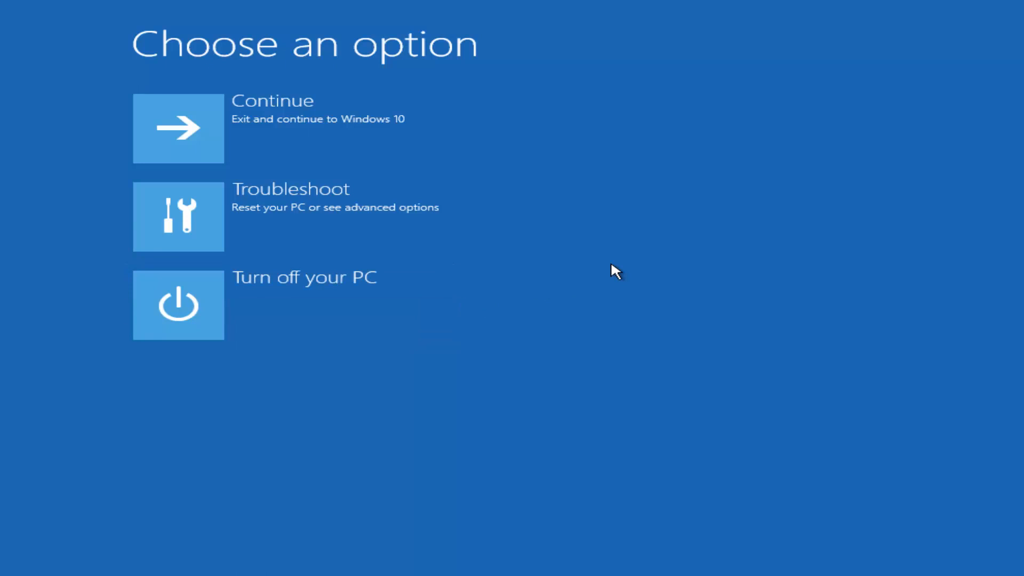